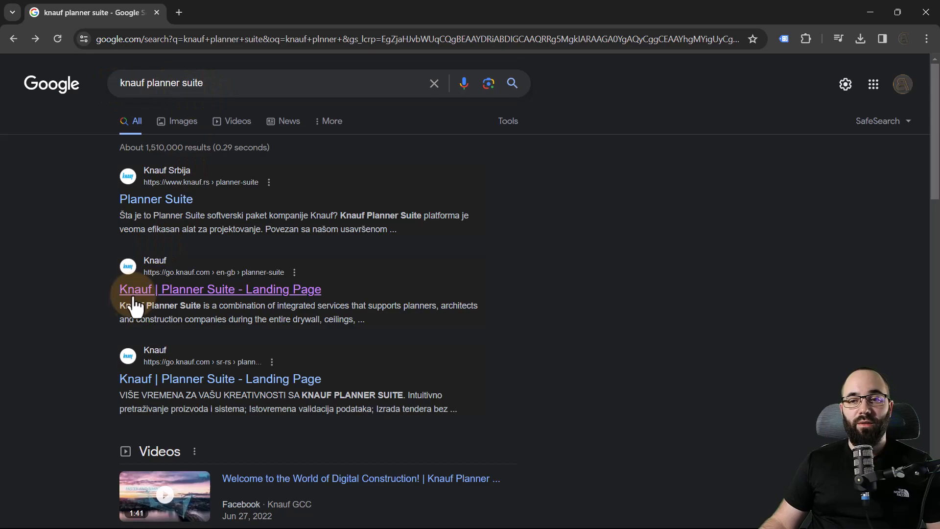
Show the Knauf Planner Suite landing page's plug-in downloads, including the Revit 2024 plug-in.
{"action": "left_click", "coordinate": [220, 289]}
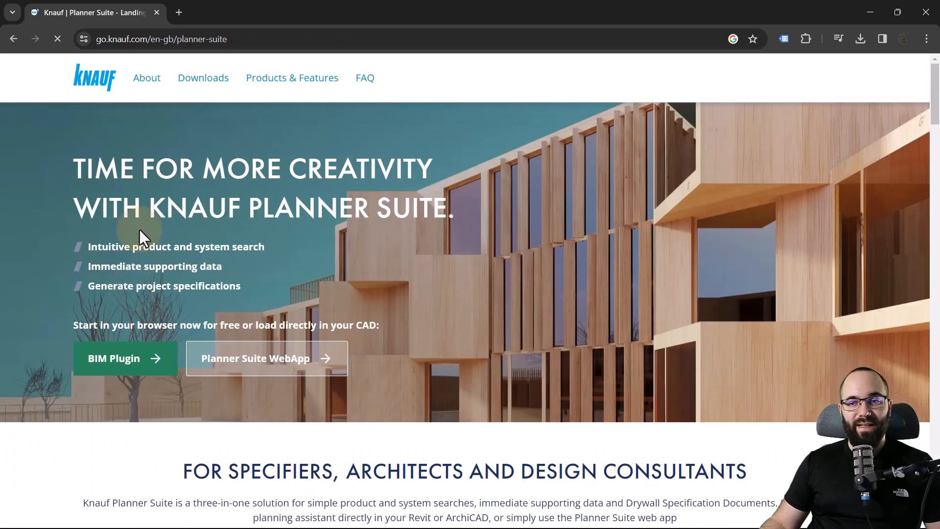
{"action": "scroll", "scroll_direction": "down", "scroll_amount": 3}
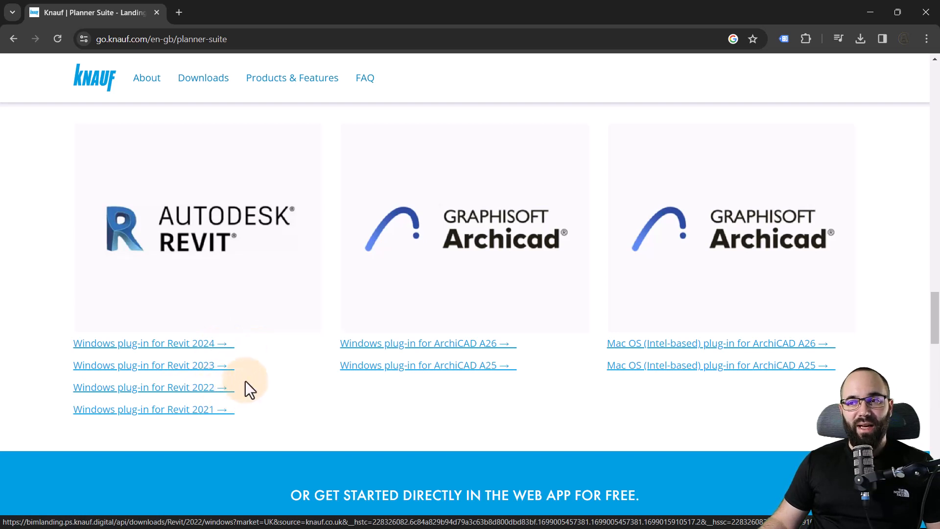
{"action": "mouse_move", "coordinate": [256, 386]}
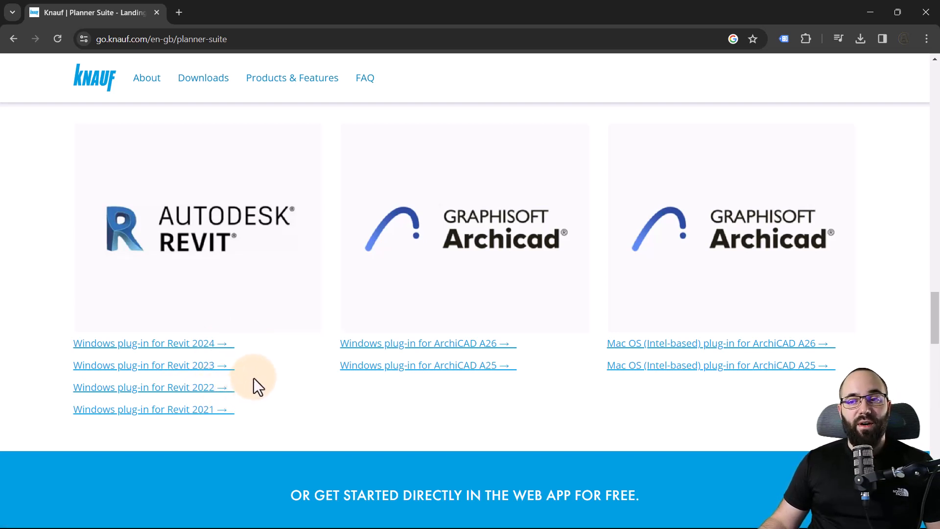
{"action": "mouse_move", "coordinate": [423, 333]}
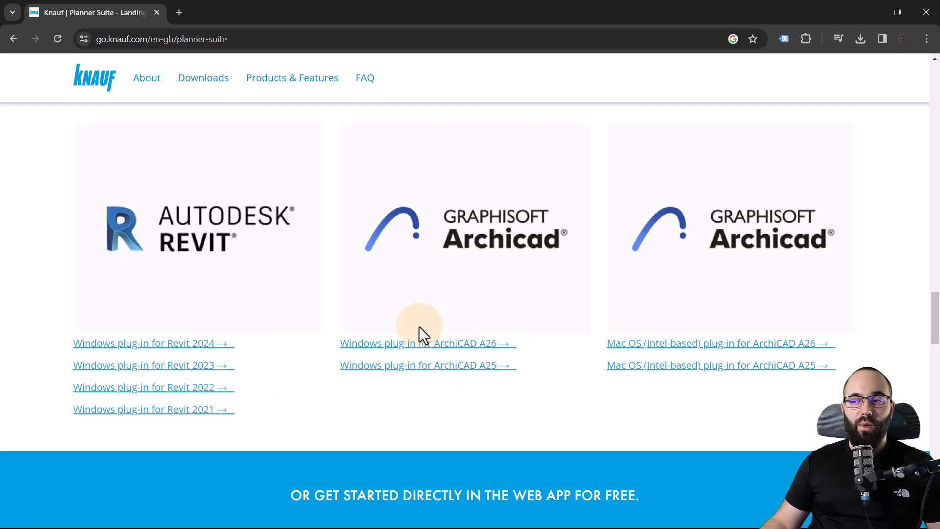
{"action": "mouse_move", "coordinate": [768, 365]}
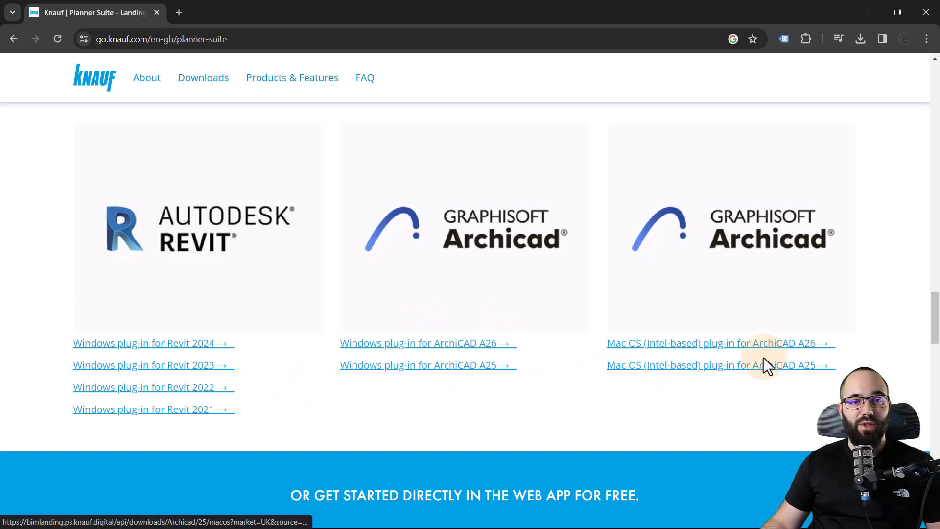
{"action": "mouse_move", "coordinate": [540, 345]}
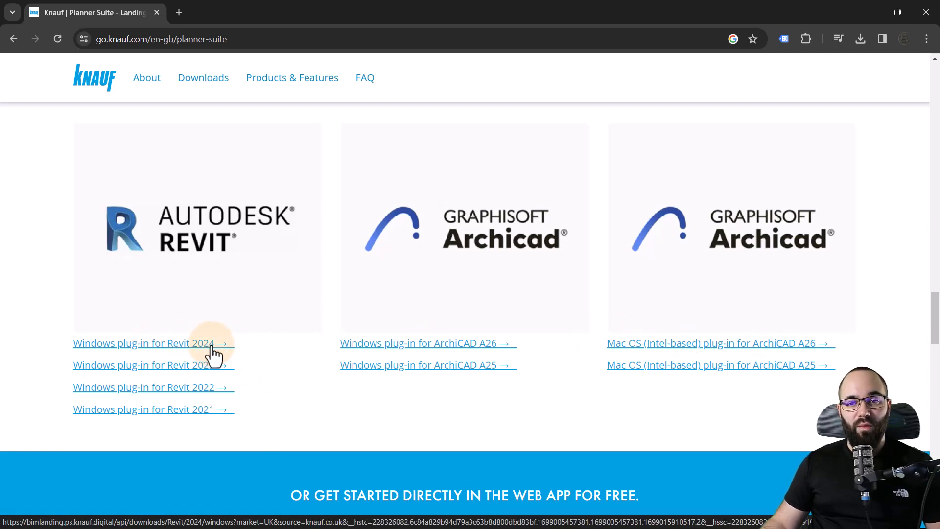
{"action": "mouse_move", "coordinate": [869, 17]}
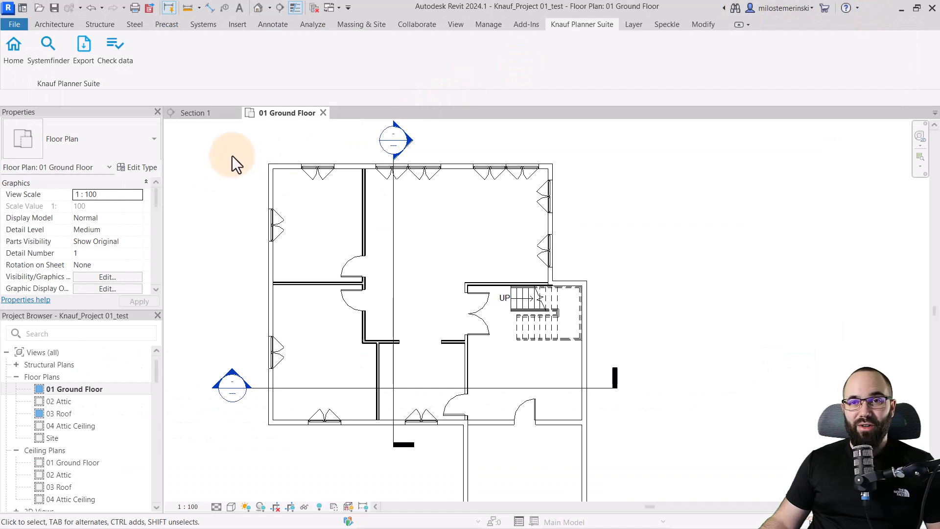
{"action": "mouse_move", "coordinate": [555, 34]}
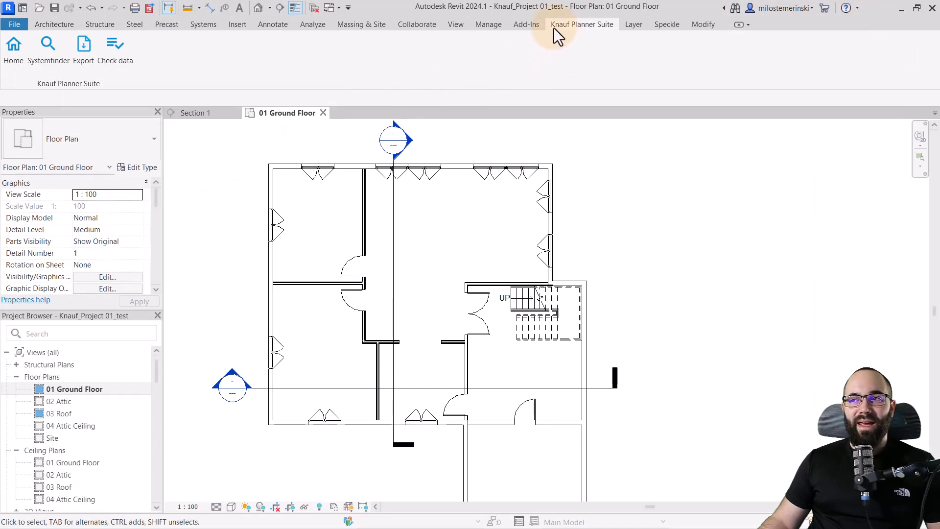
{"action": "mouse_move", "coordinate": [611, 34]}
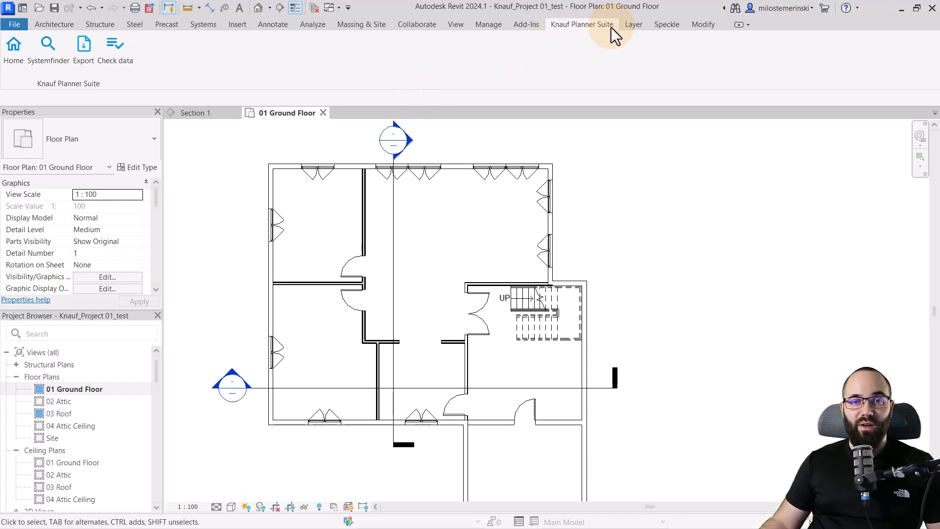
{"action": "mouse_move", "coordinate": [152, 68]}
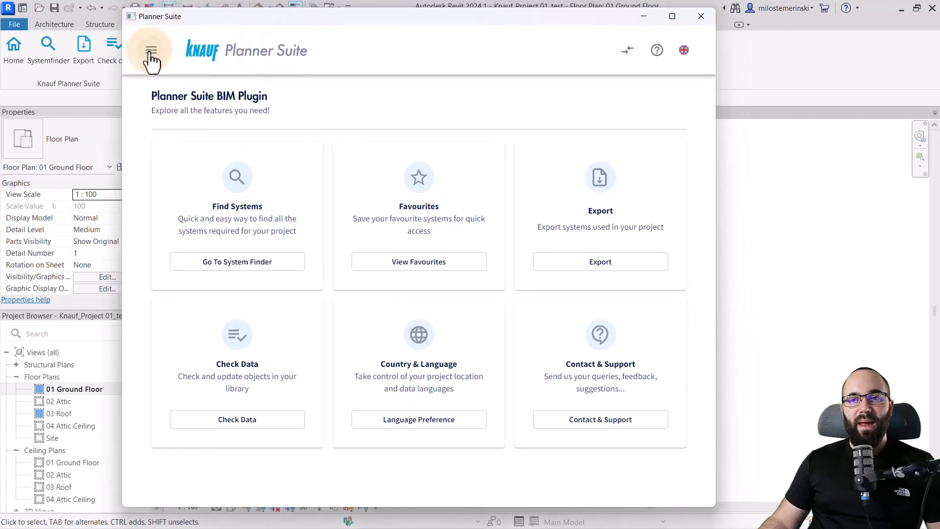
Review the plug-in settings' Localisation and confirm under Plug-in Management that it is up to date.
{"action": "left_click", "coordinate": [151, 50]}
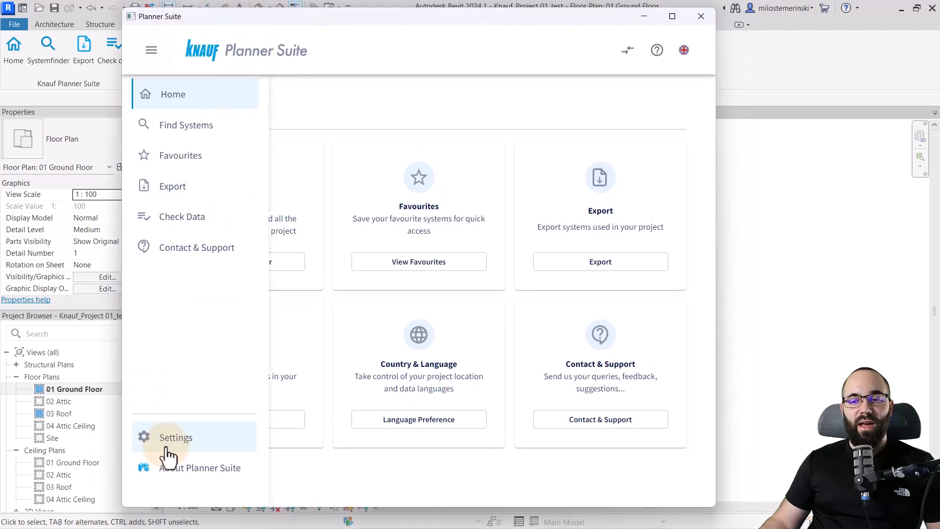
{"action": "left_click", "coordinate": [175, 436]}
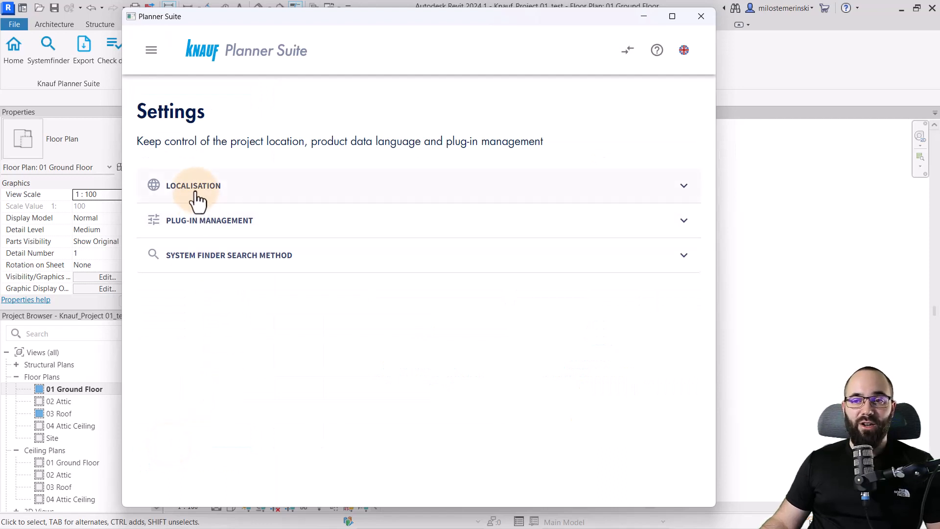
{"action": "left_click", "coordinate": [193, 185]}
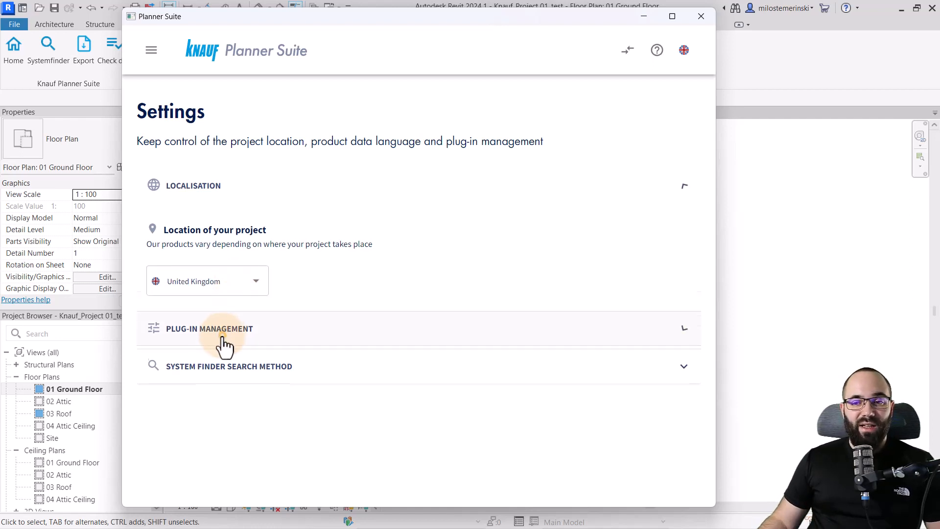
{"action": "left_click", "coordinate": [208, 328]}
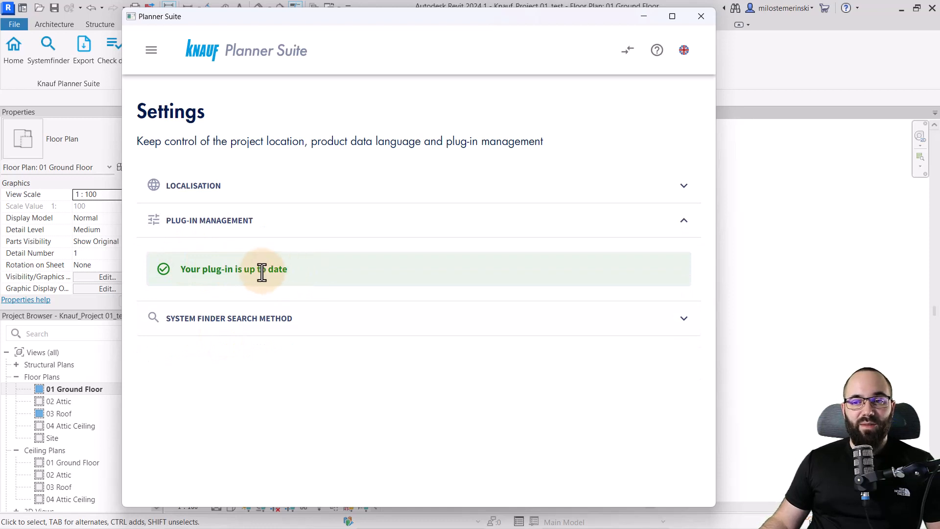
{"action": "mouse_move", "coordinate": [231, 327]}
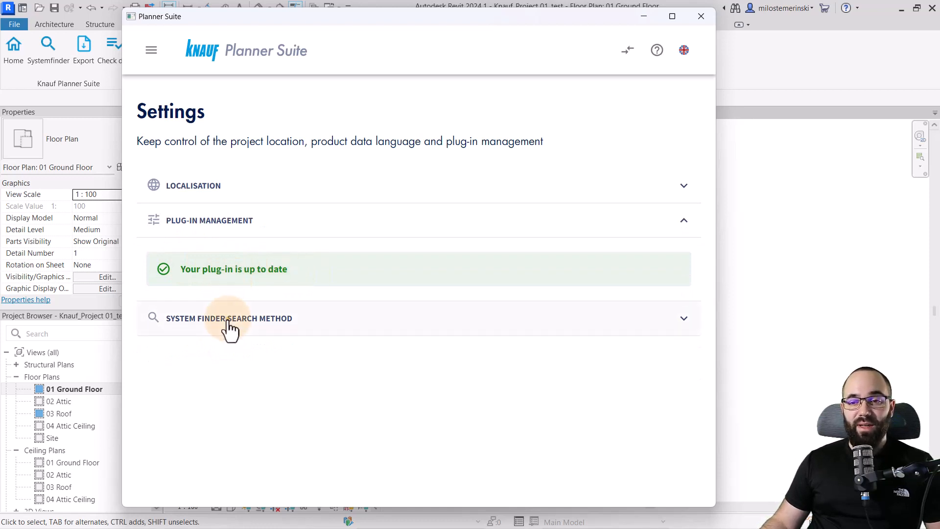
Make System Finder searches default to Show Results Directly and save the setting.
{"action": "left_click", "coordinate": [229, 317]}
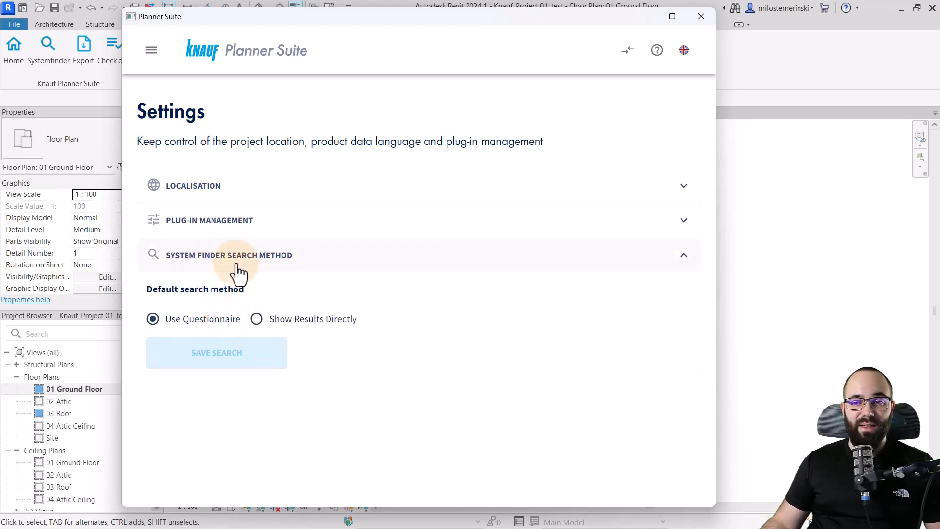
{"action": "left_click", "coordinate": [255, 318]}
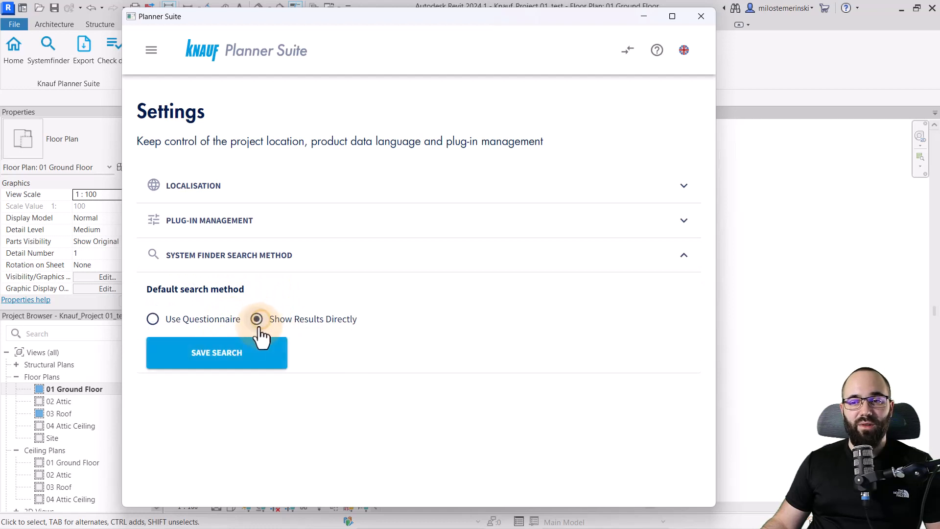
{"action": "left_click", "coordinate": [256, 318]}
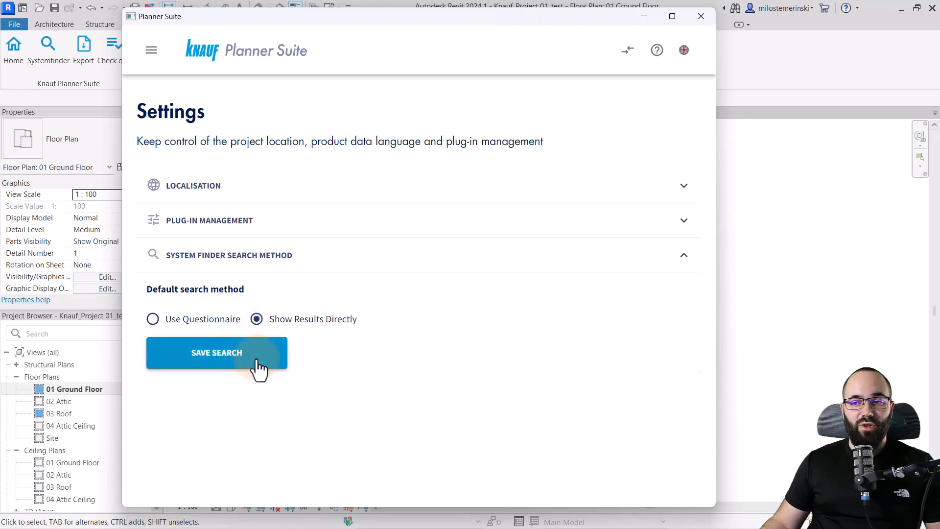
{"action": "left_click", "coordinate": [215, 353]}
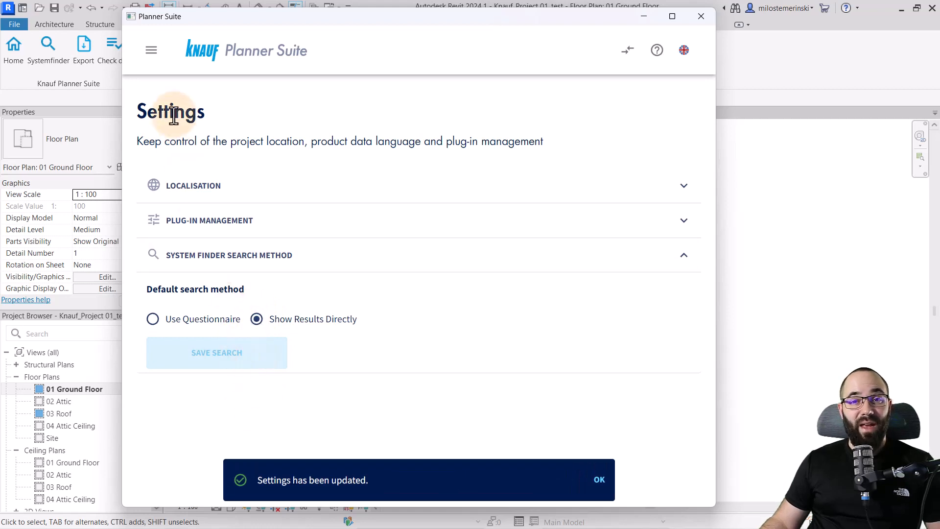
{"action": "mouse_move", "coordinate": [48, 45]}
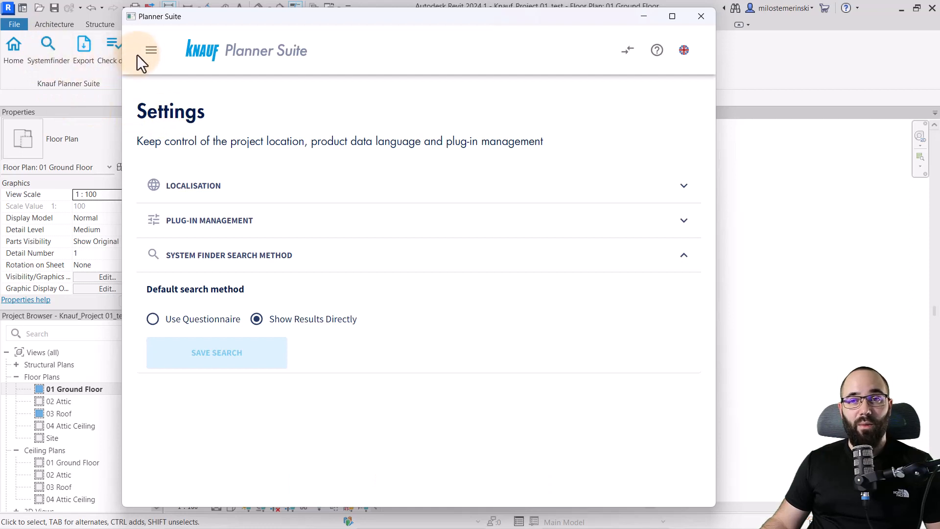
Start a system search in the Partitions category limited to EI30 fire resistance.
{"action": "left_click", "coordinate": [151, 50]}
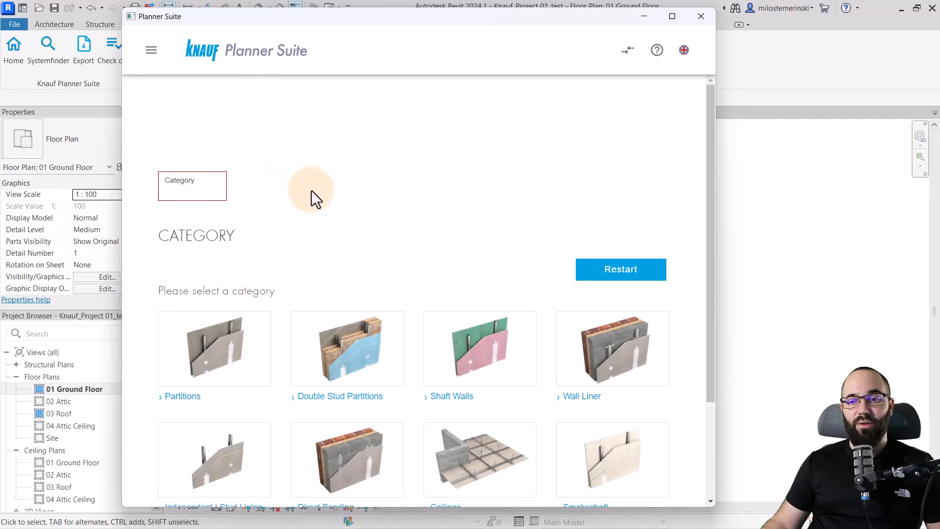
{"action": "scroll", "scroll_direction": "down", "scroll_amount": 3}
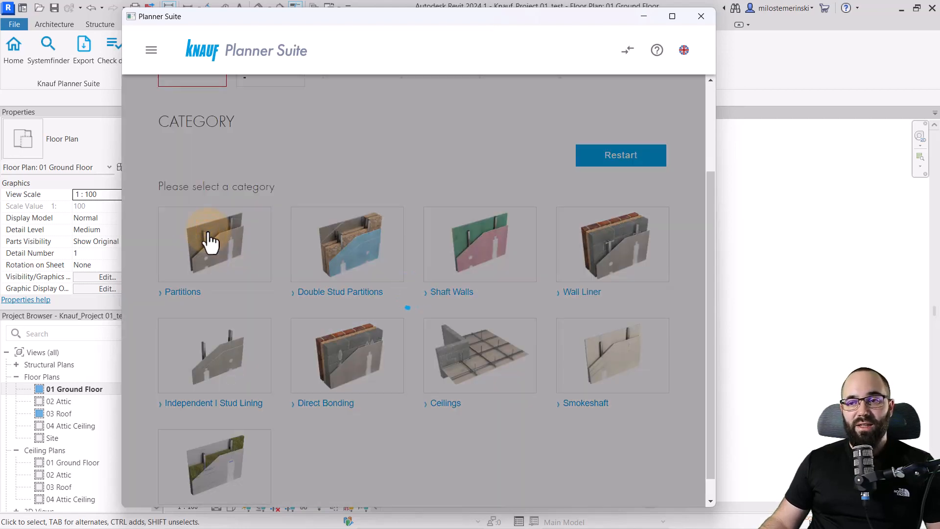
{"action": "left_click", "coordinate": [214, 243]}
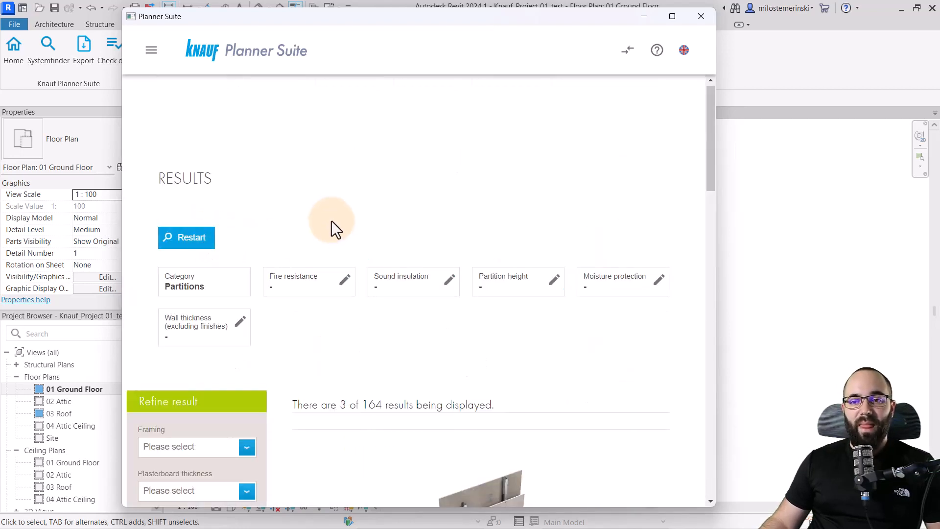
{"action": "scroll", "scroll_direction": "down", "scroll_amount": 3}
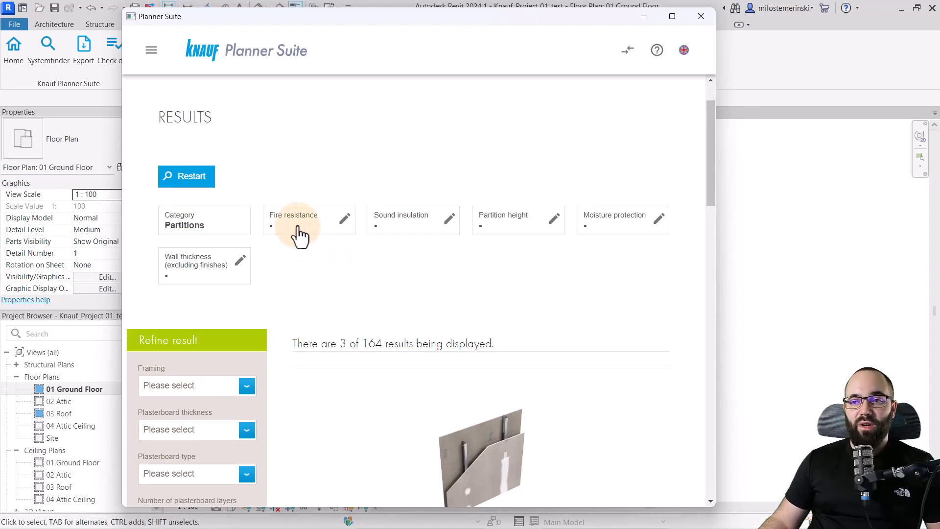
{"action": "left_click", "coordinate": [344, 218]}
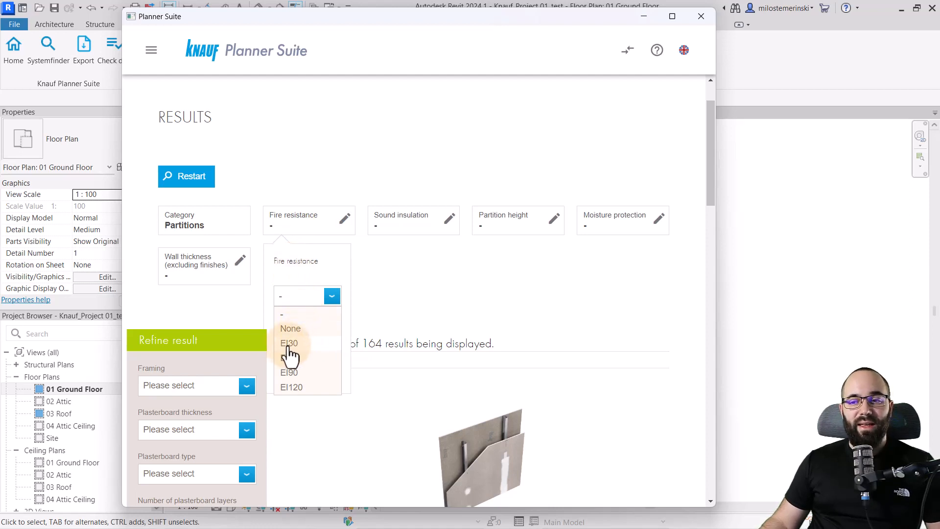
{"action": "left_click", "coordinate": [289, 342]}
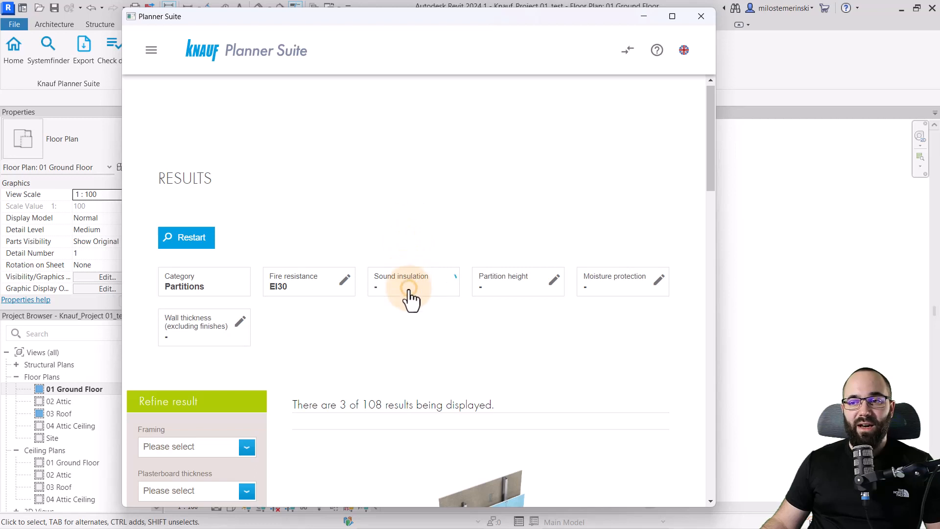
Require 50 dB sound insulation and a 3500 mm partition height, leaving 17 results.
{"action": "left_click", "coordinate": [413, 282]}
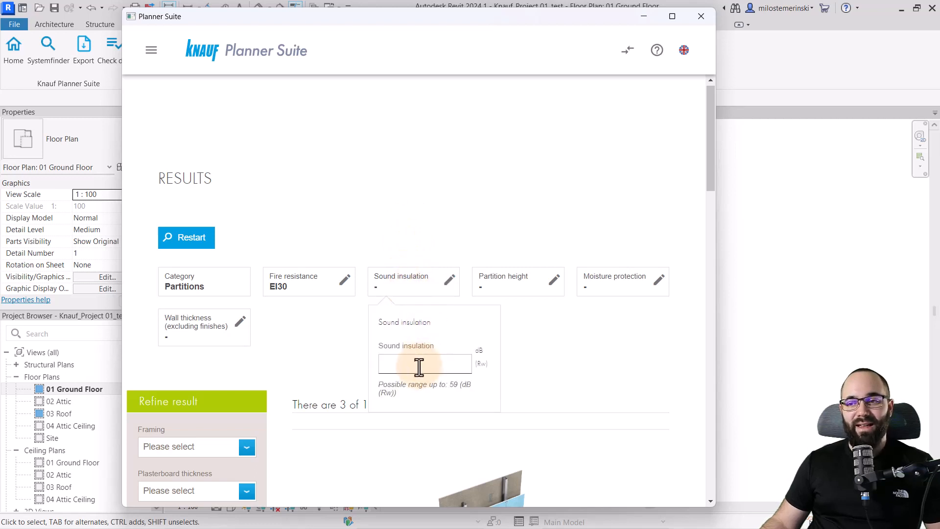
{"action": "type", "text": "50"}
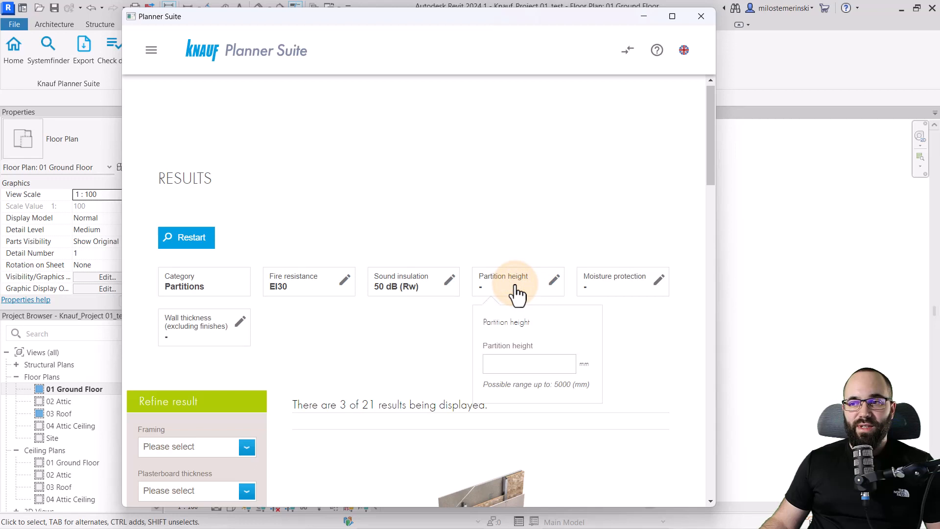
{"action": "type", "text": "3500"}
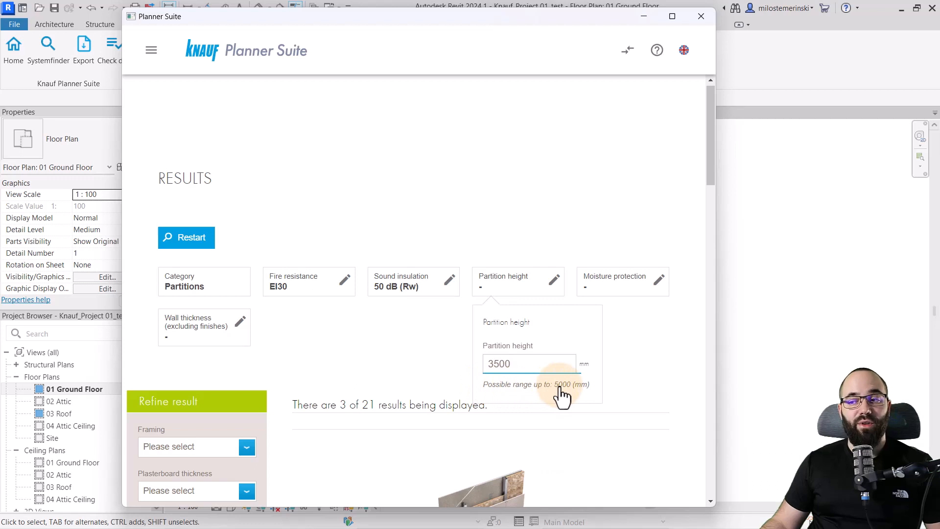
{"action": "left_click", "coordinate": [545, 359]}
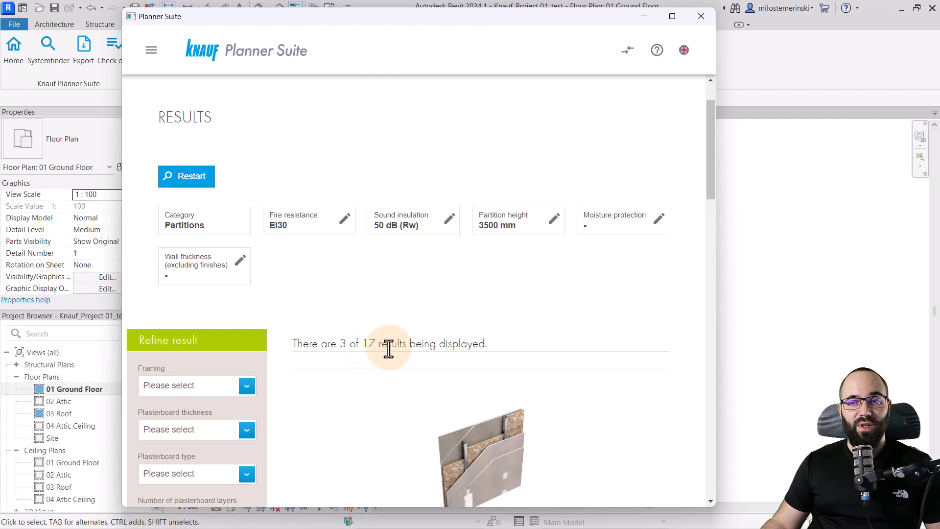
{"action": "mouse_move", "coordinate": [494, 242]}
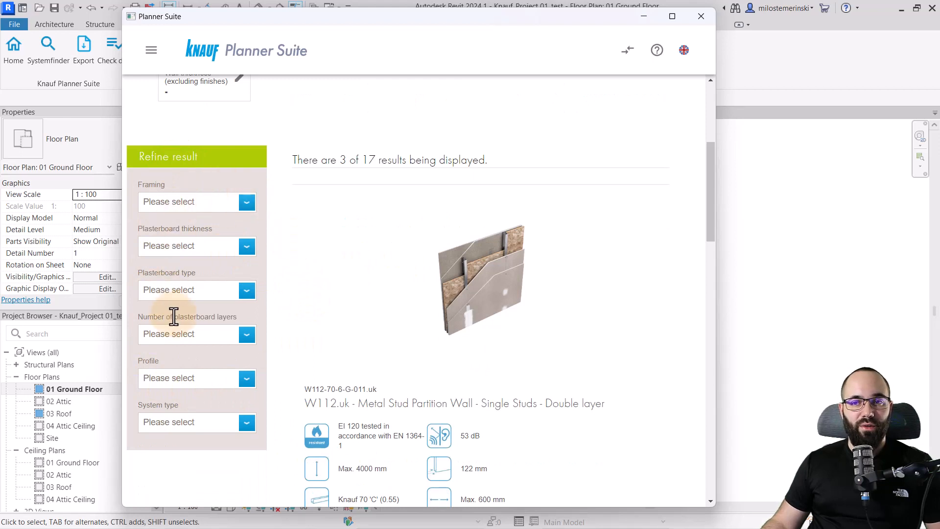
{"action": "mouse_move", "coordinate": [213, 229]}
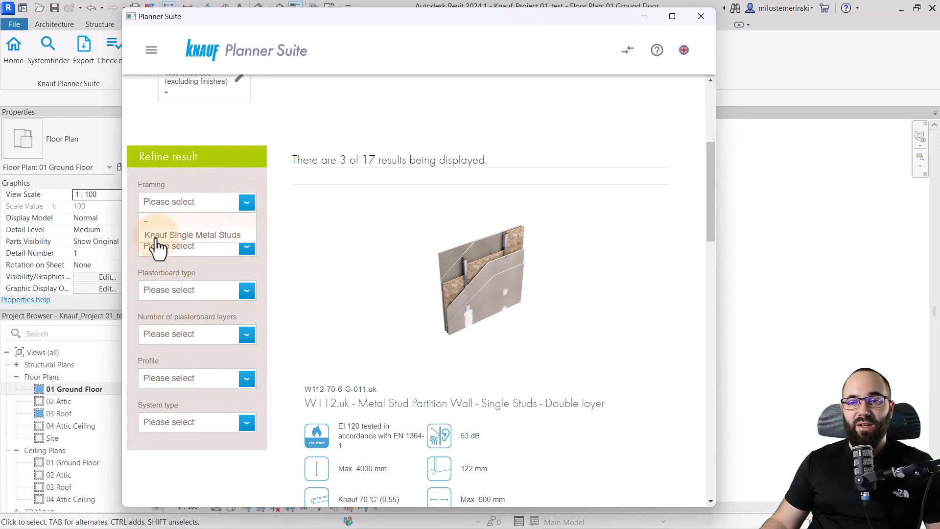
Refine to single metal studs with two layers of 2x 12.5 mm Knauf Fire Panel.
{"action": "left_click", "coordinate": [193, 234]}
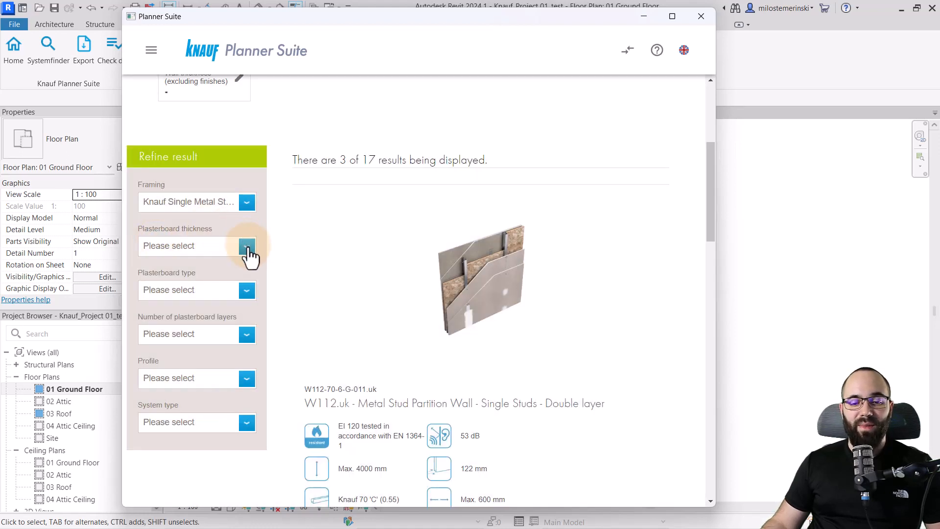
{"action": "left_click", "coordinate": [246, 246]}
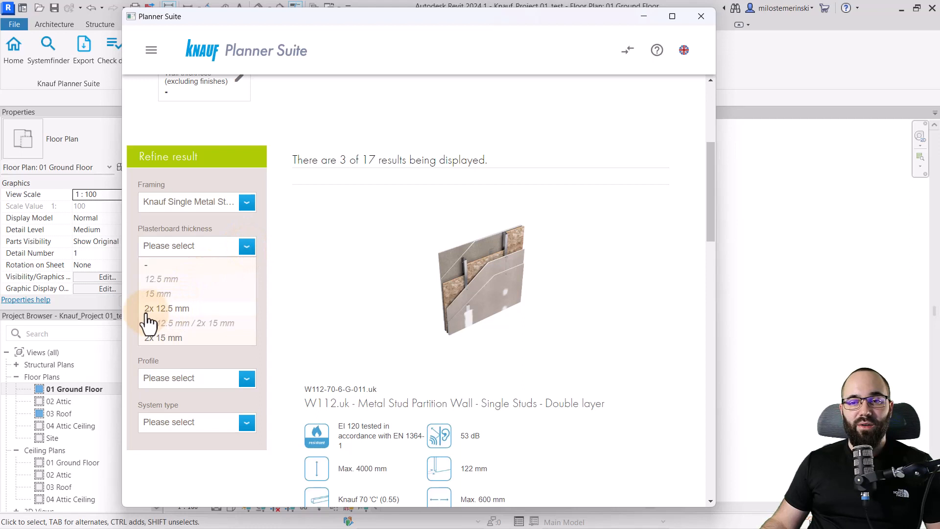
{"action": "mouse_move", "coordinate": [172, 317]}
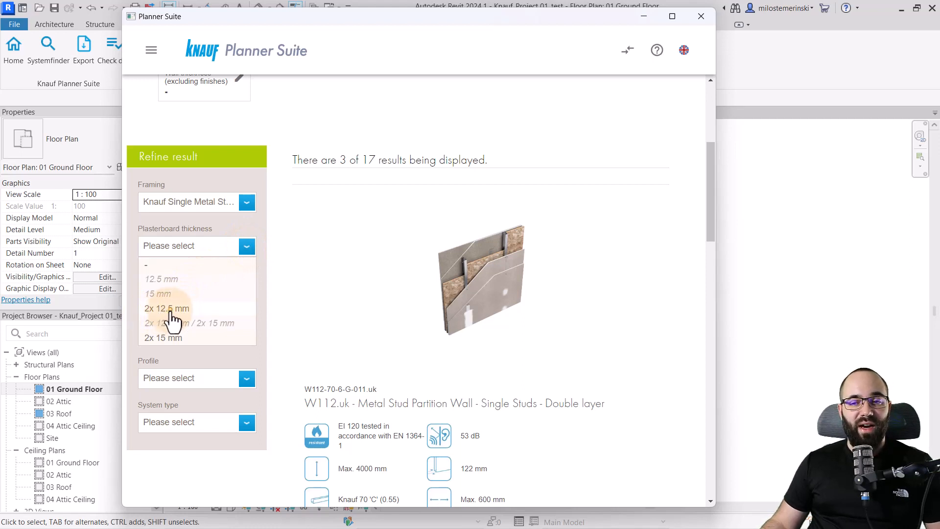
{"action": "left_click", "coordinate": [167, 308]}
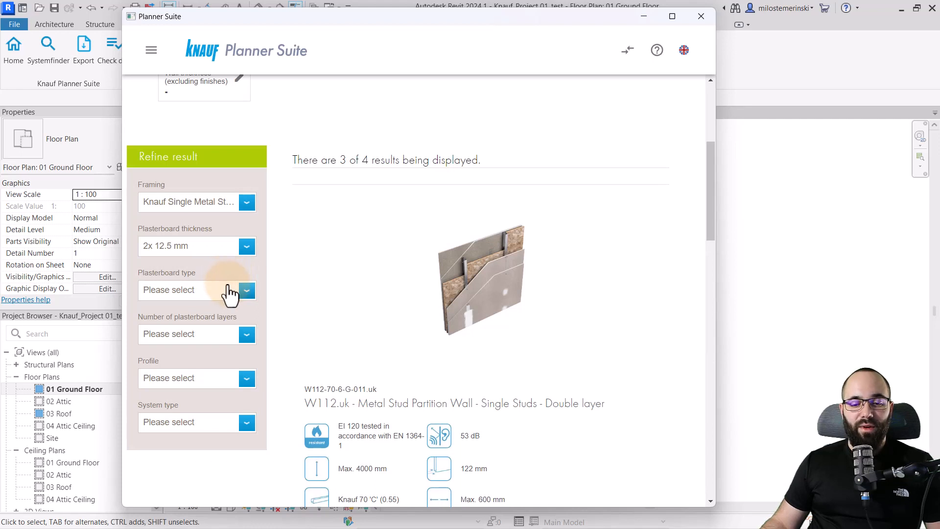
{"action": "left_click", "coordinate": [246, 289]}
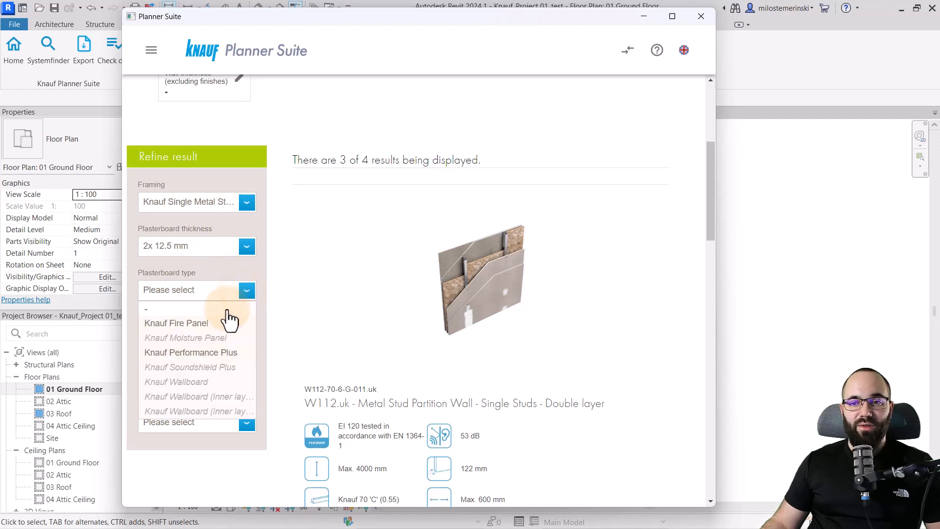
{"action": "mouse_move", "coordinate": [223, 333]}
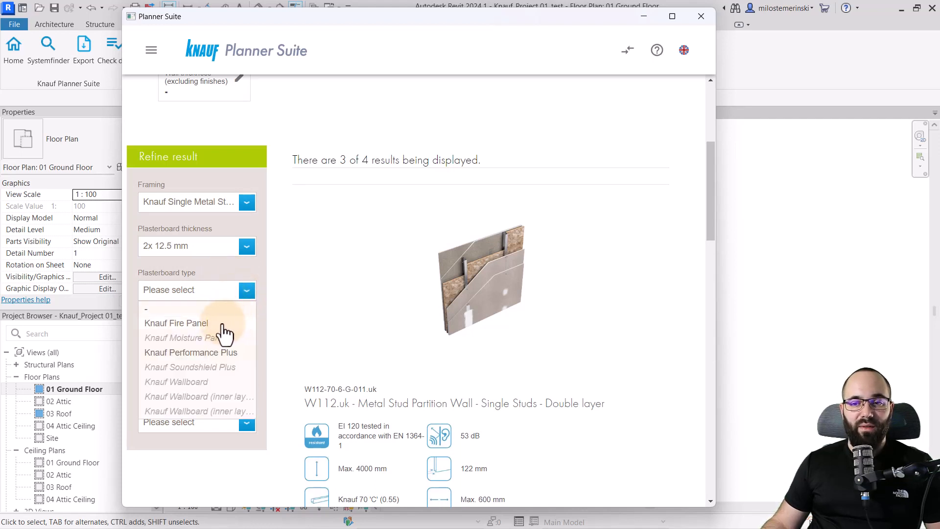
{"action": "left_click", "coordinate": [176, 322]}
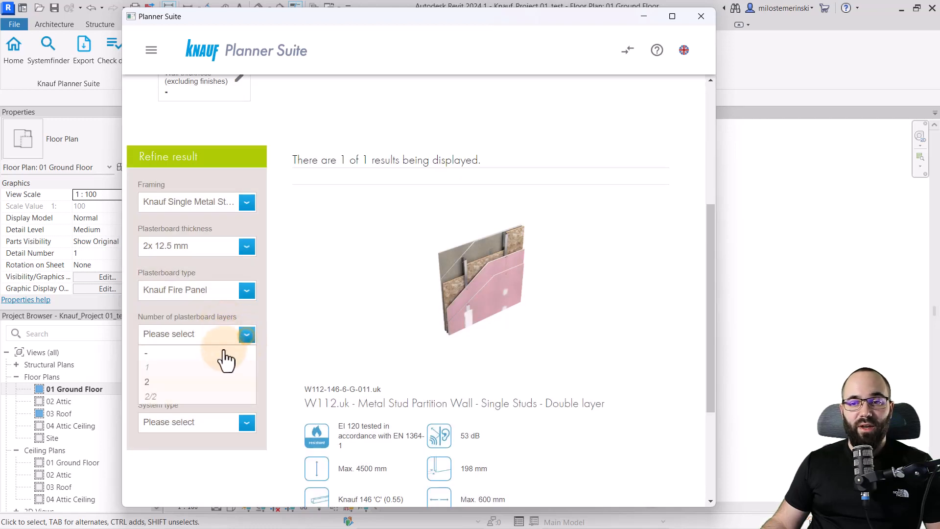
{"action": "left_click", "coordinate": [147, 381]}
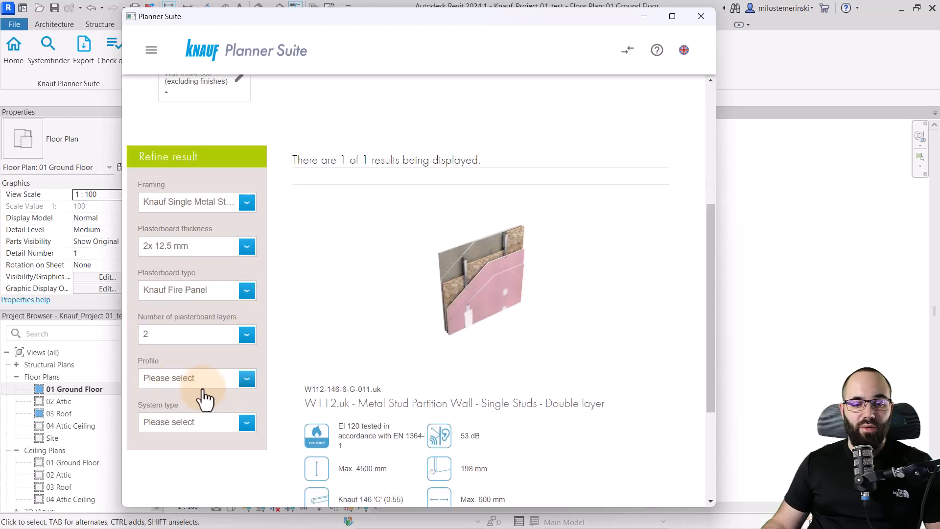
Refine to the Knauf 146 'C' (0.55) profile and W112.uk system, then close the planner.
{"action": "left_click", "coordinate": [246, 378]}
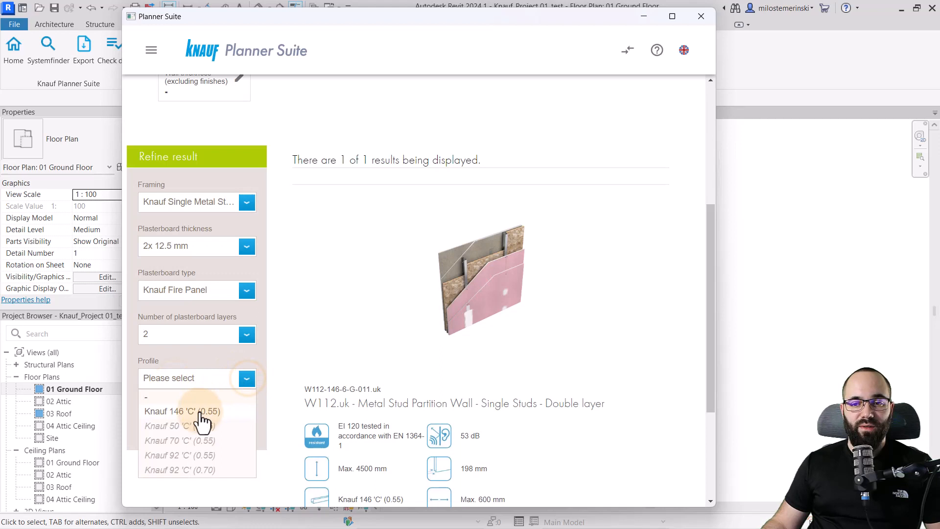
{"action": "left_click", "coordinate": [183, 412]}
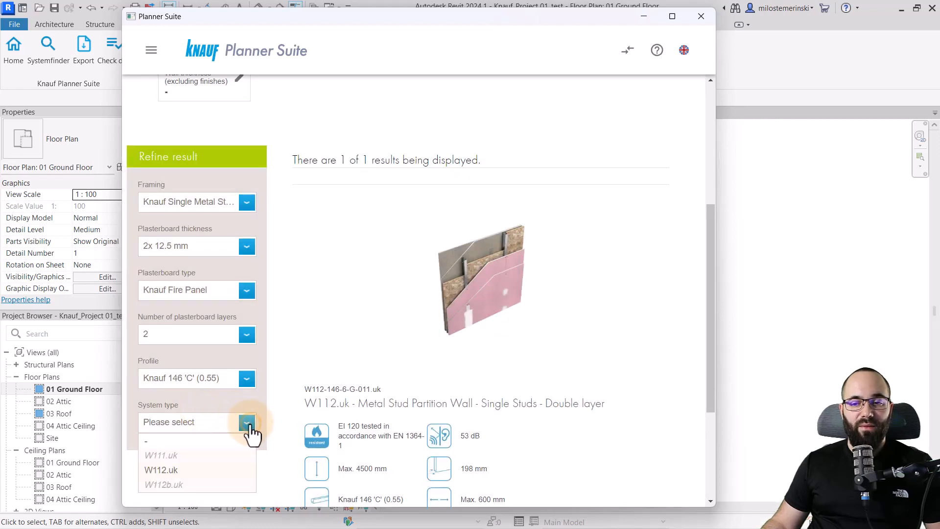
{"action": "mouse_move", "coordinate": [175, 480]}
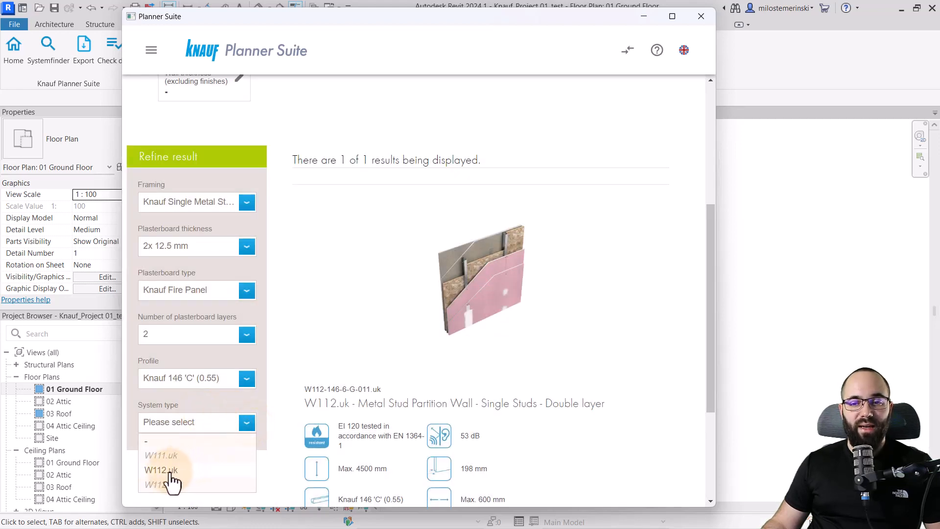
{"action": "left_click", "coordinate": [159, 469]}
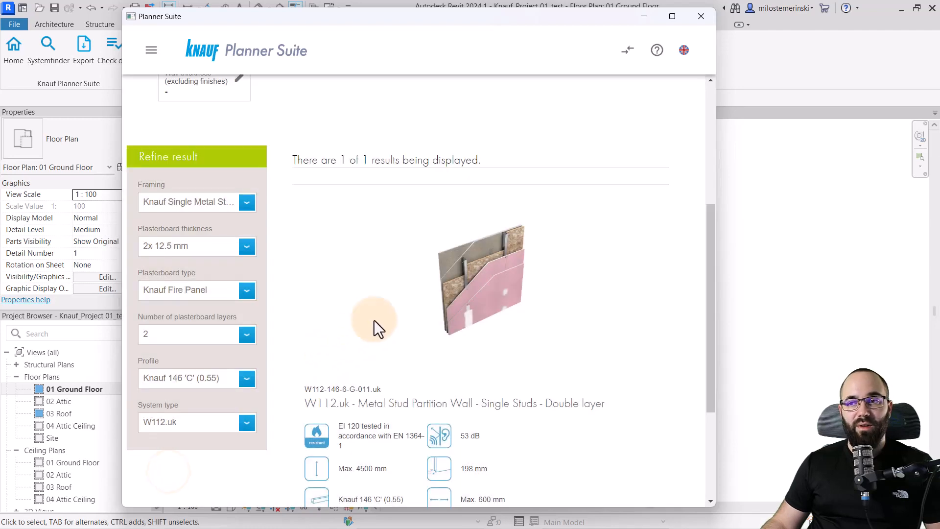
{"action": "scroll", "scroll_direction": "down", "scroll_amount": 3}
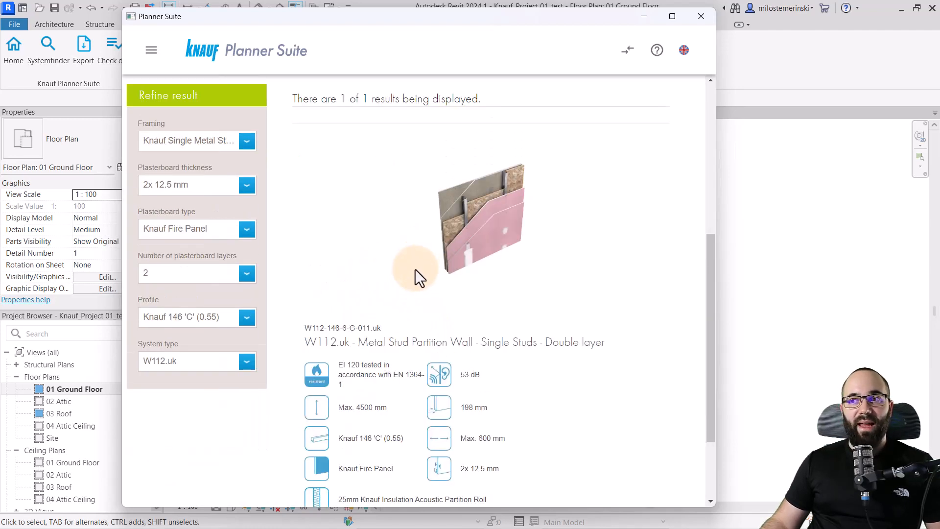
{"action": "scroll", "scroll_direction": "down", "scroll_amount": 3}
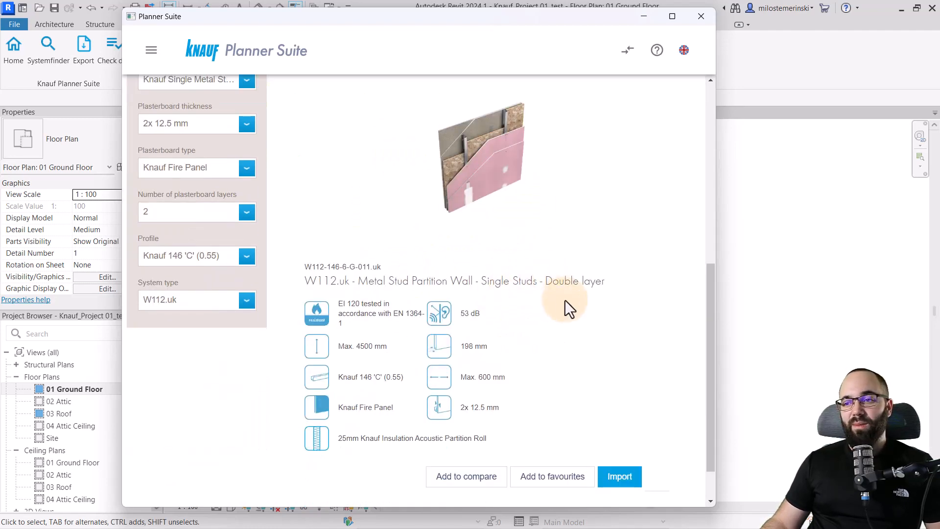
{"action": "mouse_move", "coordinate": [501, 297]}
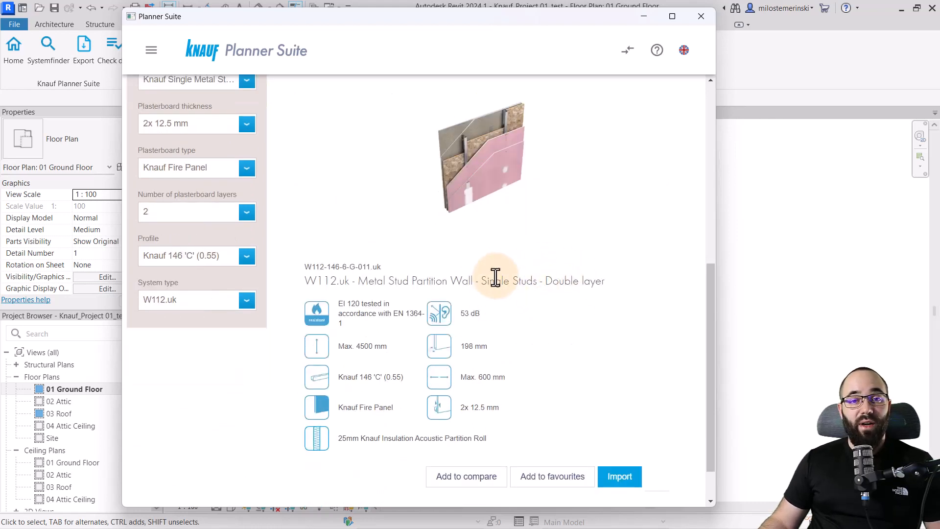
{"action": "mouse_move", "coordinate": [458, 491]}
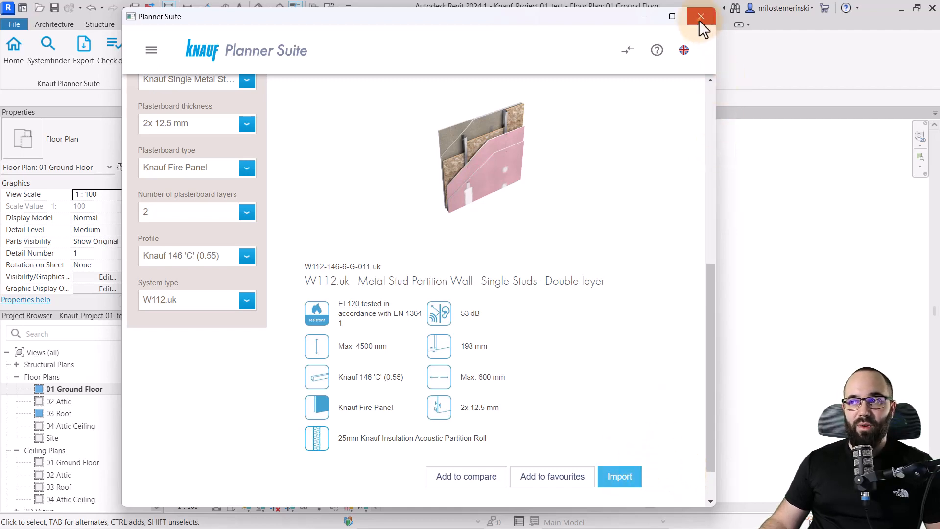
{"action": "left_click", "coordinate": [700, 16]}
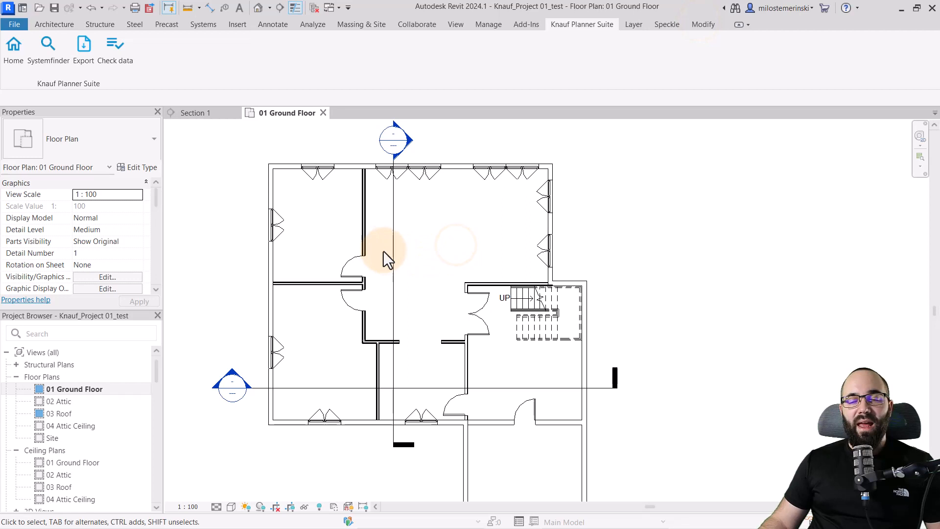
Assign W112-146-6-G-011.uk to the interior partition walls and view its type properties.
{"action": "left_click", "coordinate": [362, 252]}
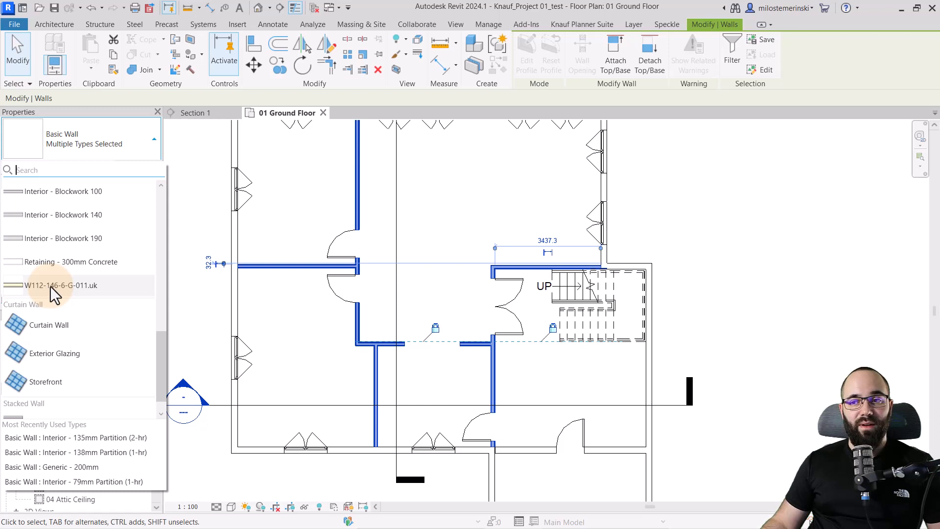
{"action": "left_click", "coordinate": [60, 285]}
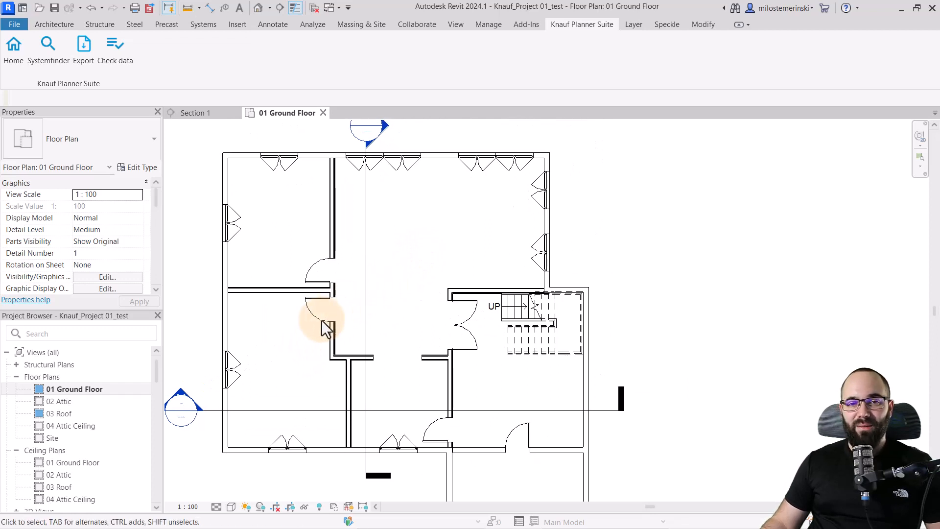
{"action": "mouse_move", "coordinate": [288, 315]}
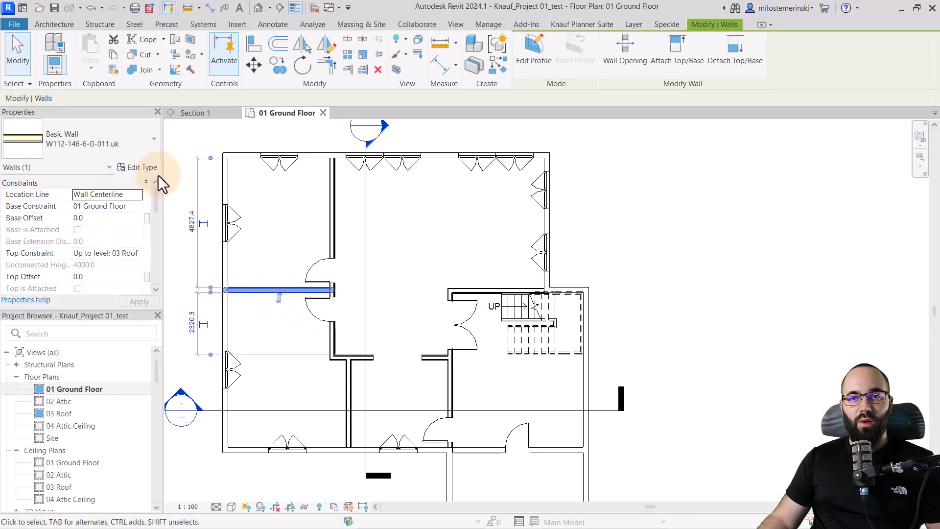
{"action": "left_click", "coordinate": [141, 167]}
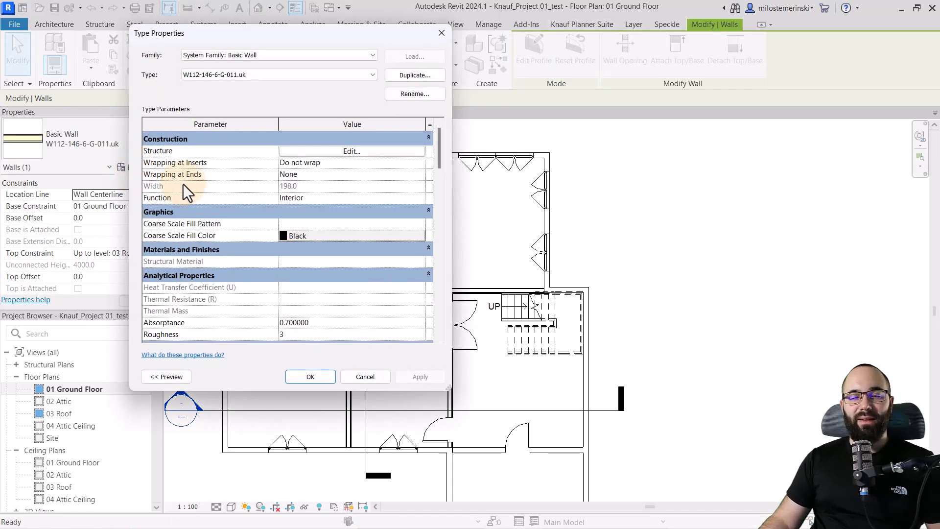
Accept the W112-146-6-G-011.uk type properties with OK, returning to the ground floor plan.
{"action": "left_click", "coordinate": [352, 151]}
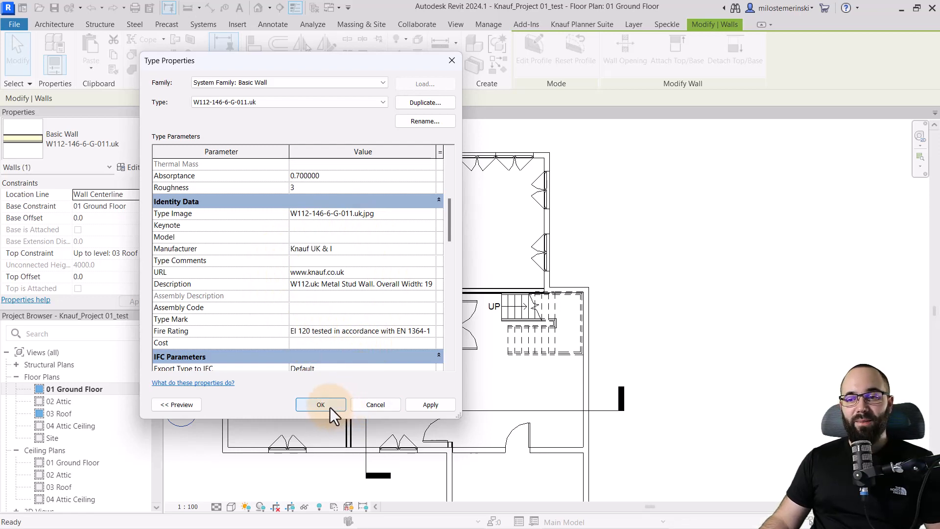
{"action": "left_click", "coordinate": [320, 405]}
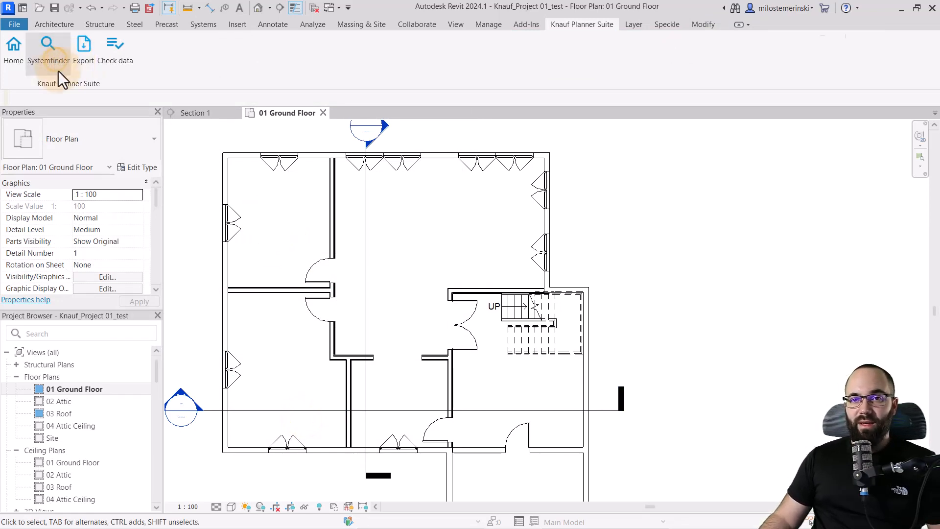
Search the Wall Liner category with a 3500 mm wall lining height.
{"action": "left_click", "coordinate": [48, 51]}
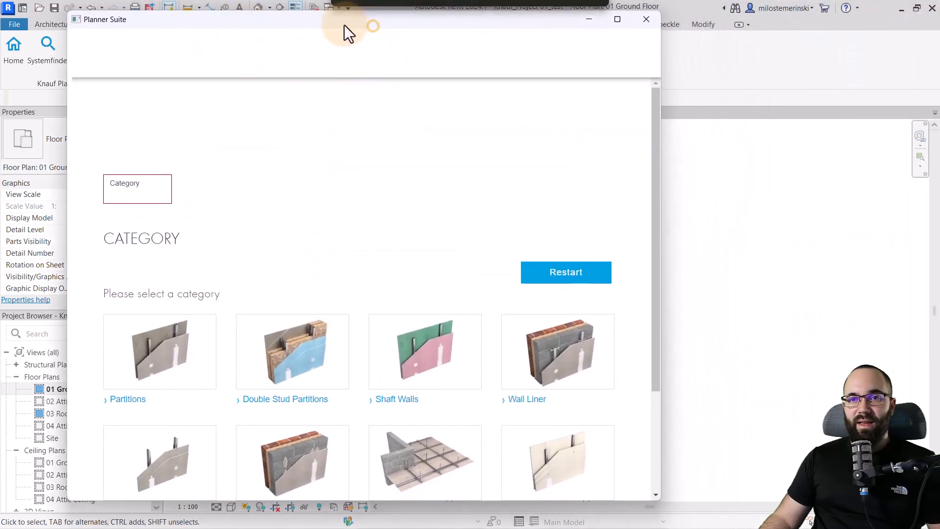
{"action": "left_click", "coordinate": [557, 351]}
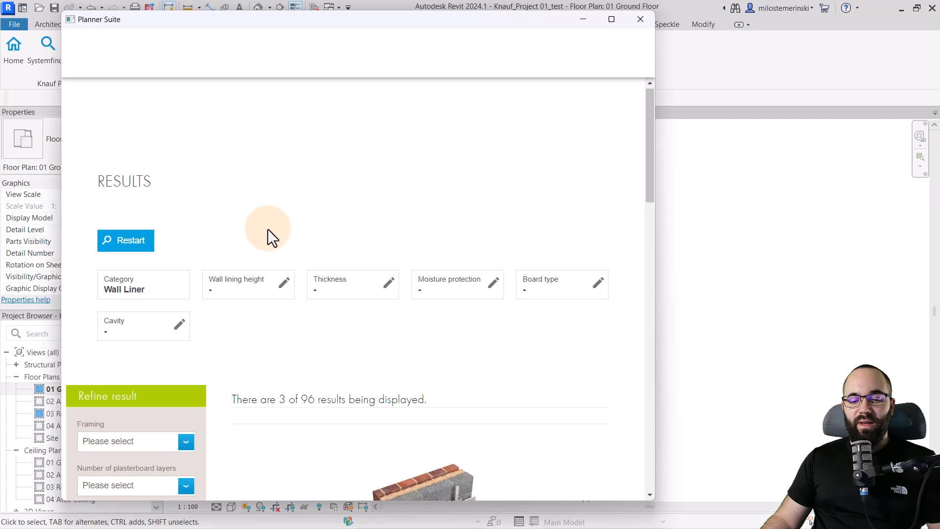
{"action": "mouse_move", "coordinate": [257, 309]}
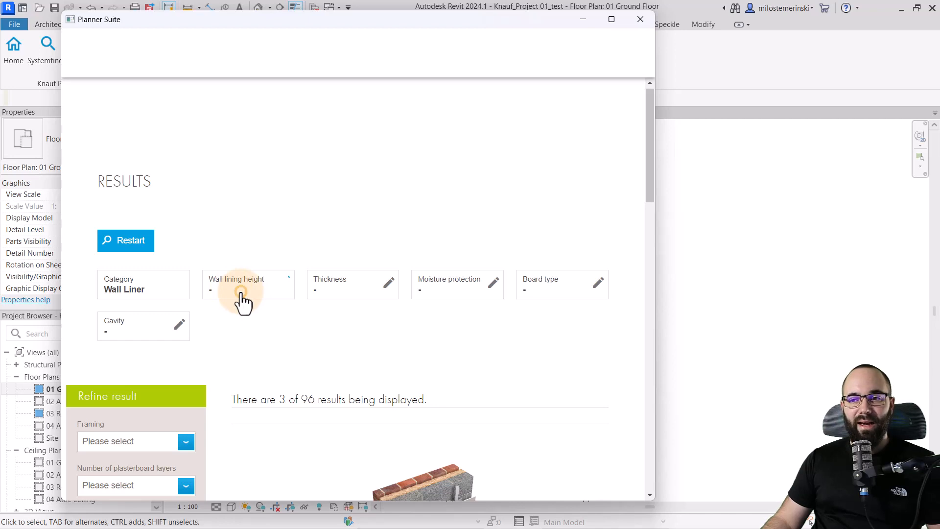
{"action": "left_click", "coordinate": [246, 291]}
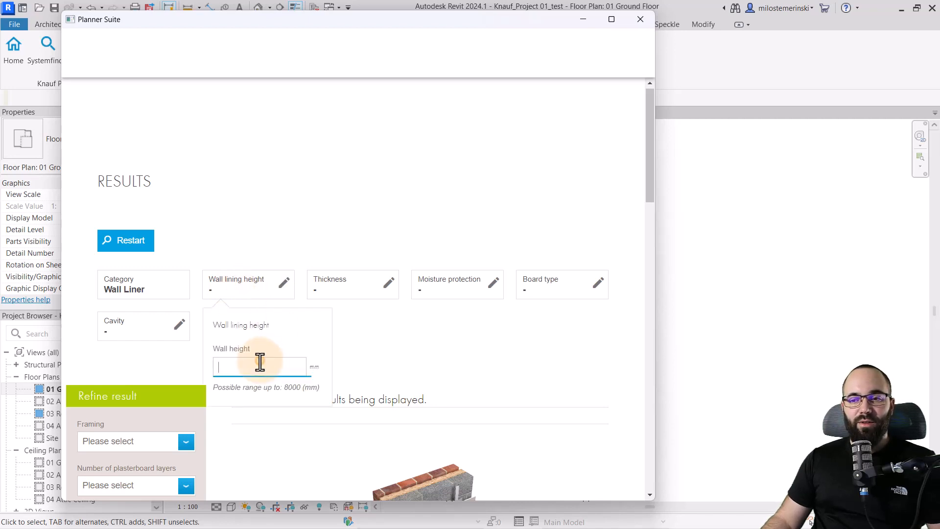
{"action": "type", "text": "3500"}
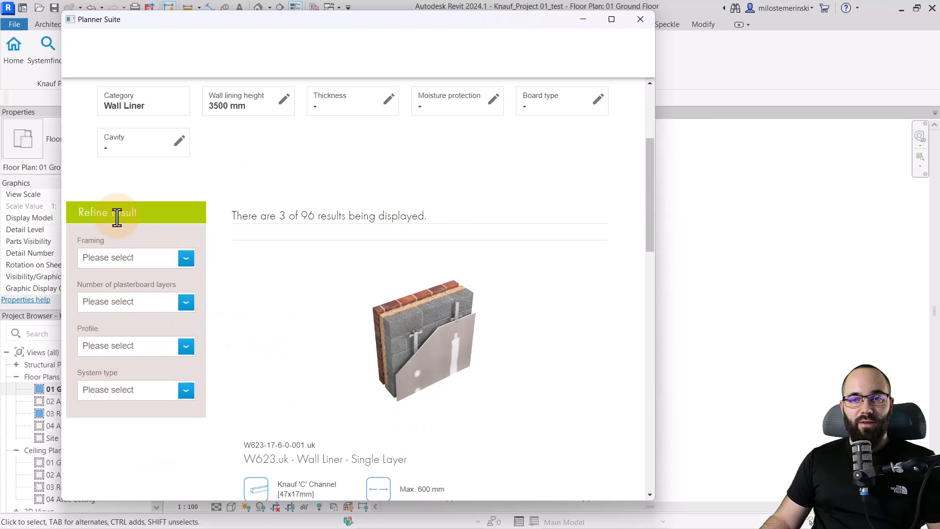
{"action": "mouse_move", "coordinate": [203, 327]}
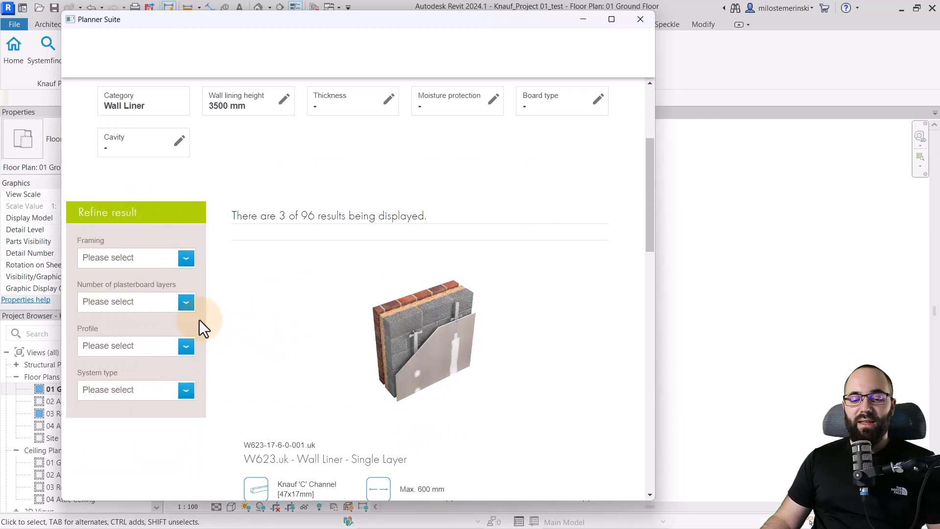
Refine to one-layer Knauf Wall Liner framing with C Channel profile and the W623.uk system.
{"action": "left_click", "coordinate": [185, 258]}
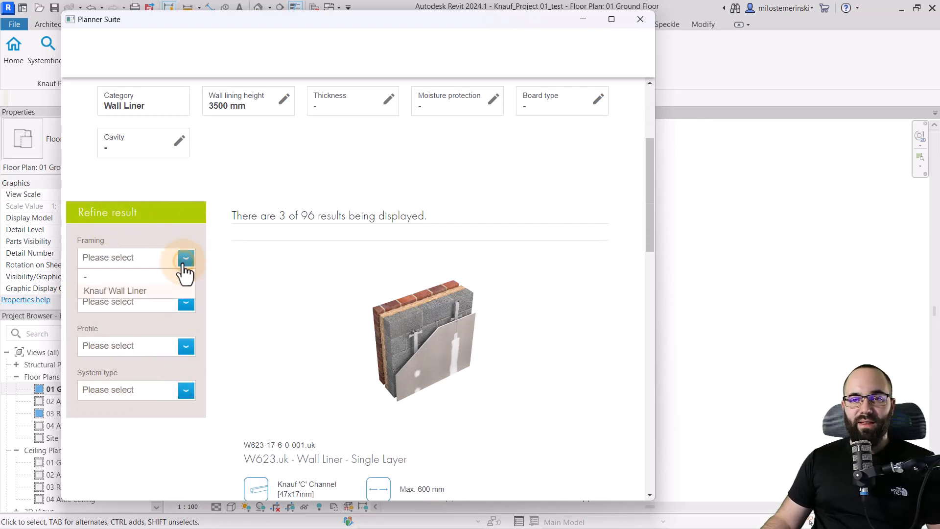
{"action": "left_click", "coordinate": [114, 290]}
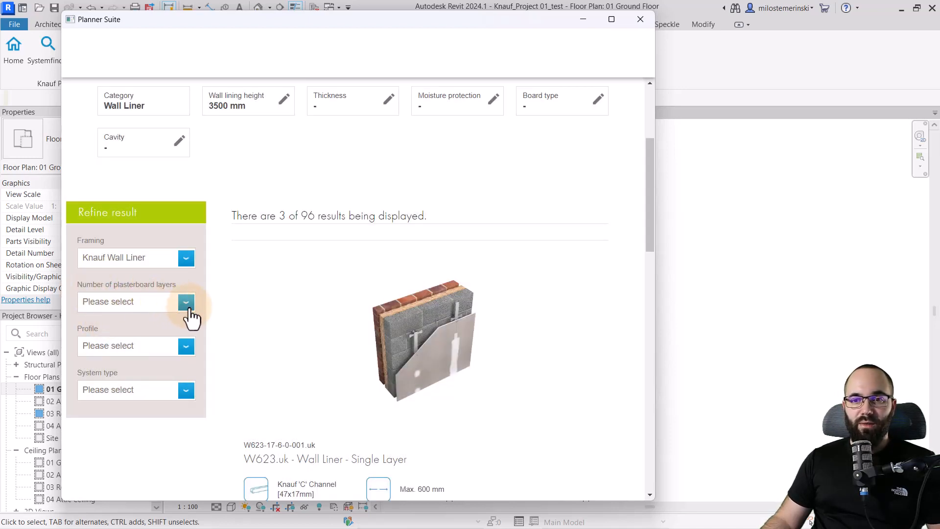
{"action": "left_click", "coordinate": [185, 302]}
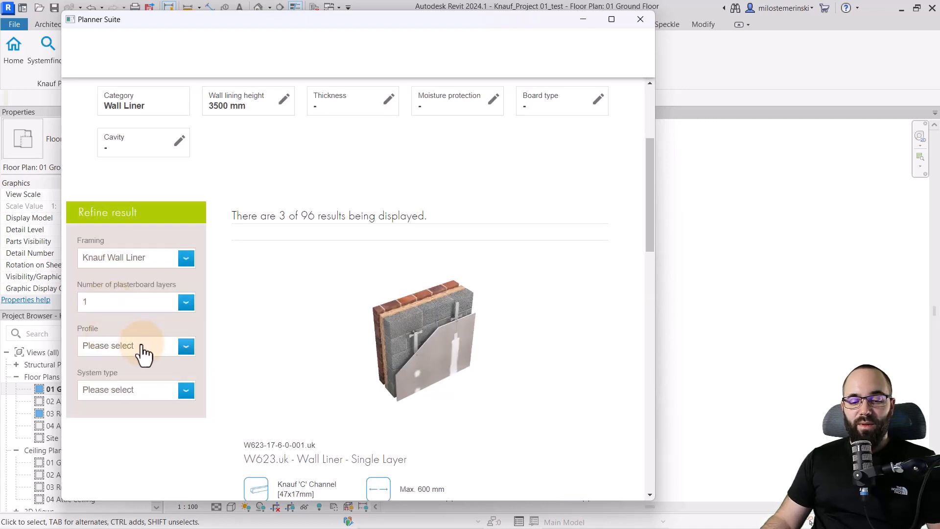
{"action": "left_click", "coordinate": [136, 346]}
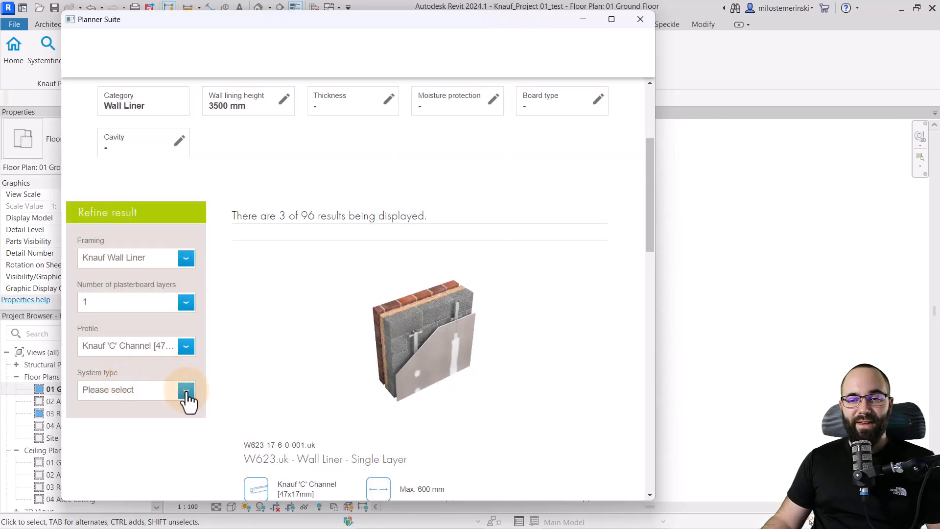
{"action": "left_click", "coordinate": [186, 389]}
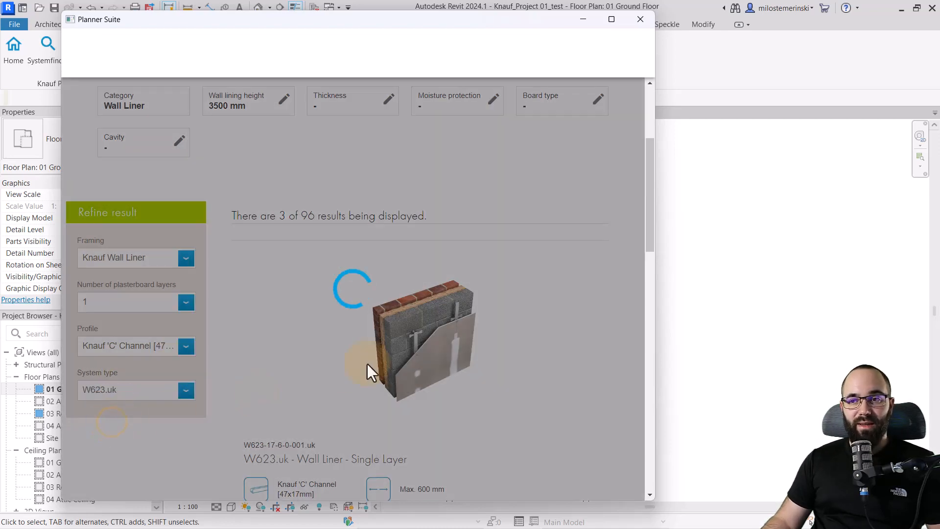
{"action": "scroll", "scroll_direction": "down", "scroll_amount": 3}
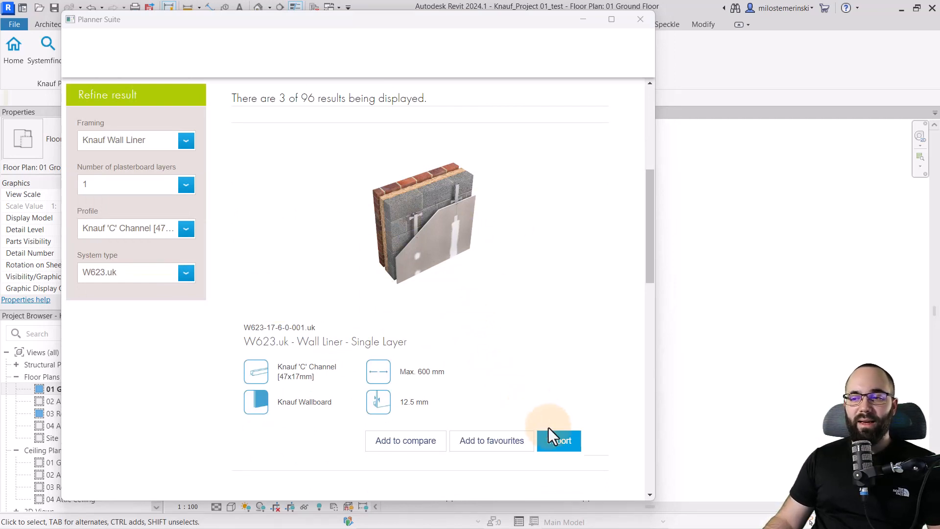
{"action": "mouse_move", "coordinate": [595, 398]}
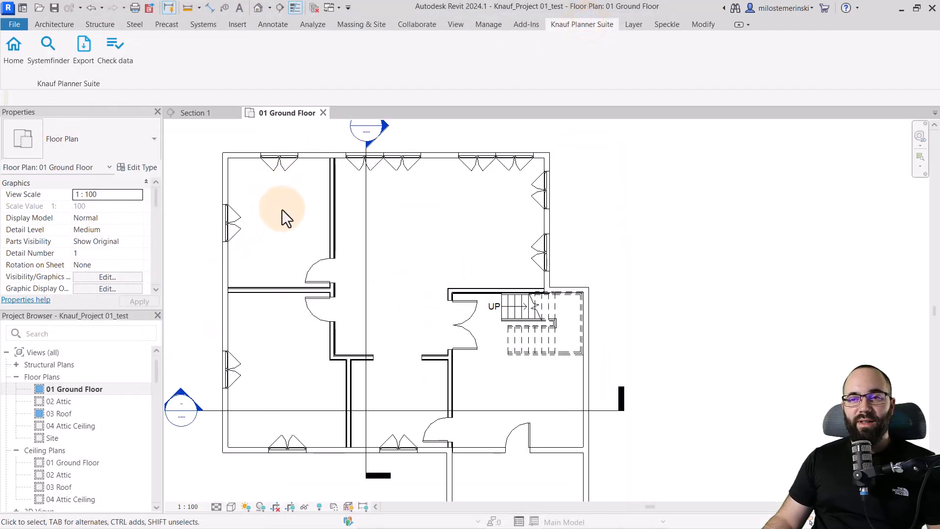
Start the Wall tool with W623-17-6-0-001.uk located by Core Face: Exterior.
{"action": "left_click", "coordinate": [54, 24]}
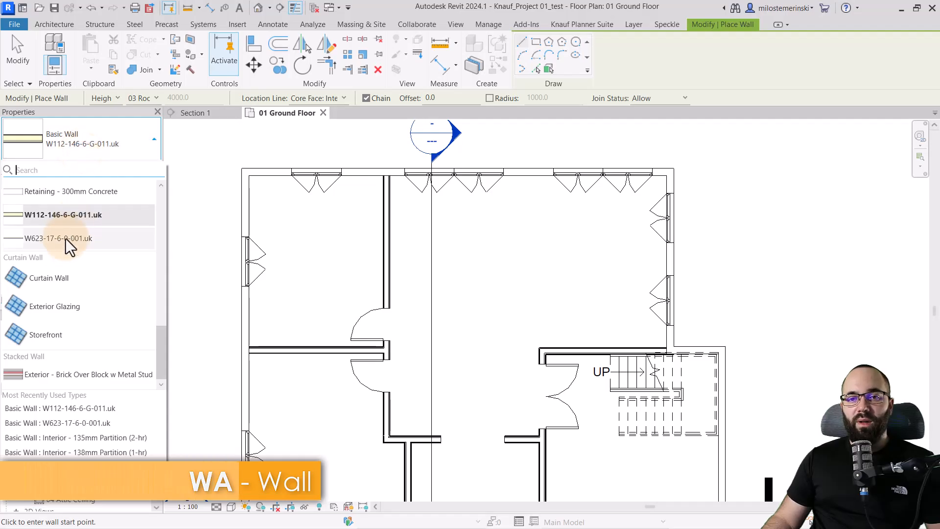
{"action": "left_click", "coordinate": [58, 238]}
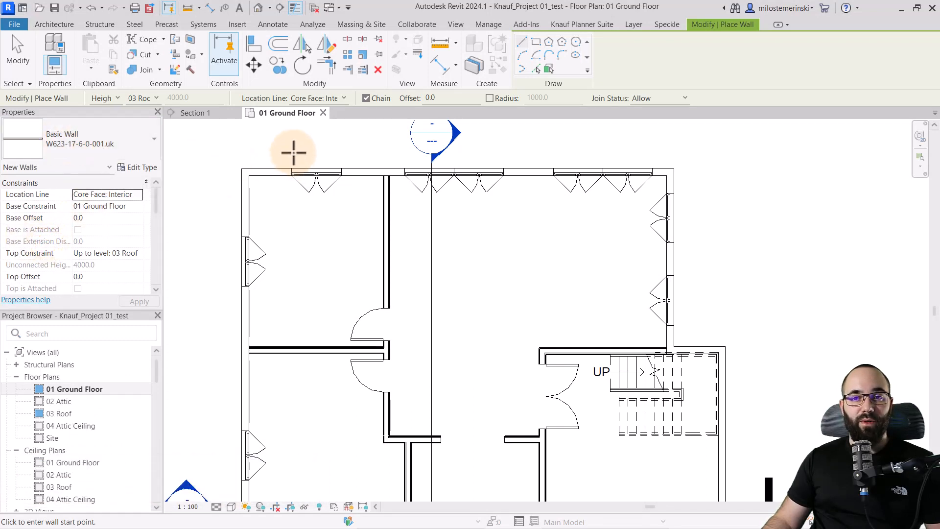
{"action": "mouse_move", "coordinate": [546, 72]}
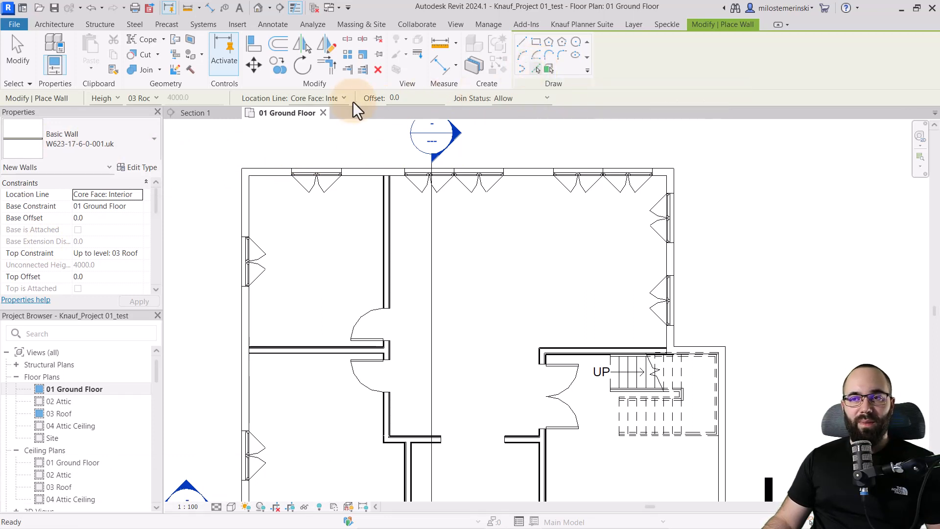
{"action": "left_click", "coordinate": [343, 98]}
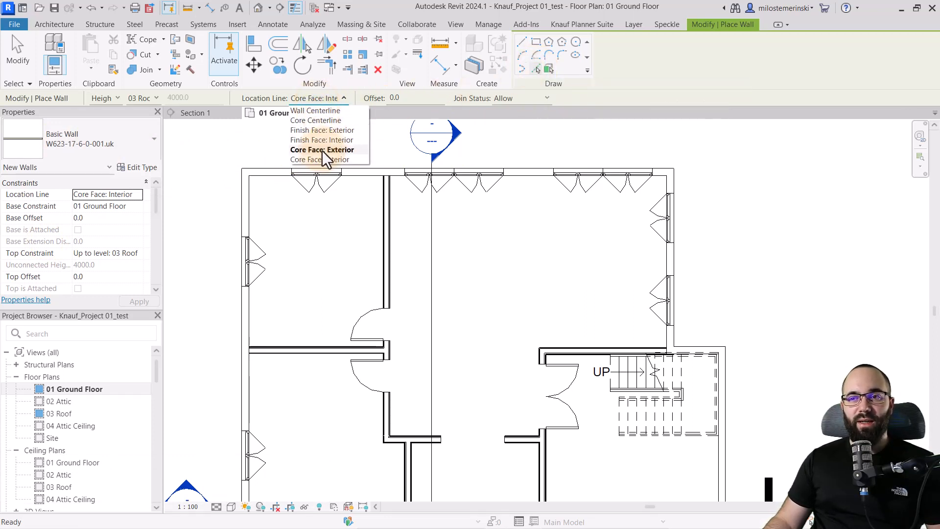
{"action": "left_click", "coordinate": [323, 148]}
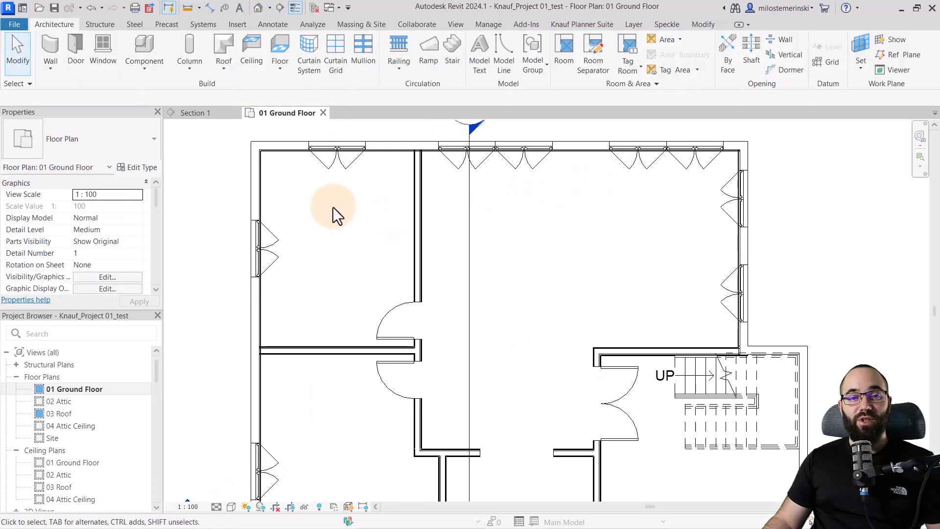
{"action": "mouse_move", "coordinate": [284, 164]}
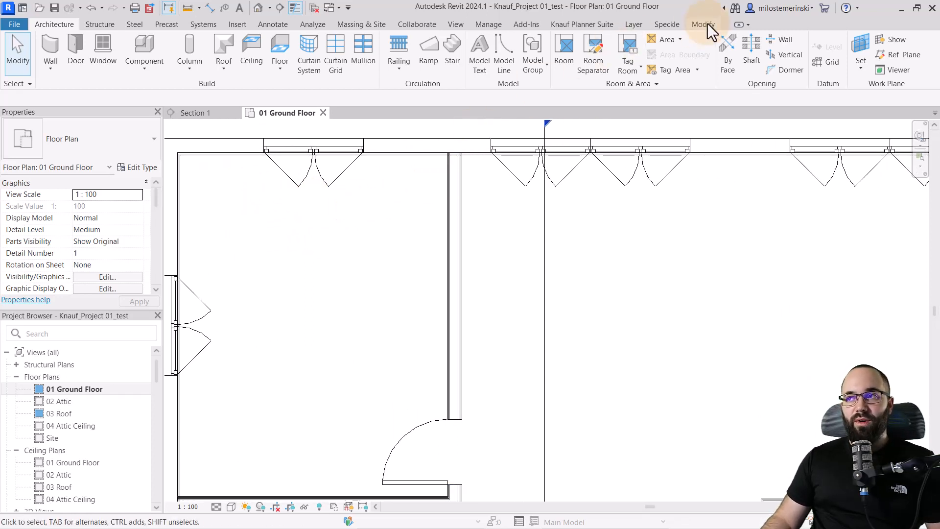
Start Join Geometry from the Modify tools and open the default 3D view of the house.
{"action": "left_click", "coordinate": [313, 147]}
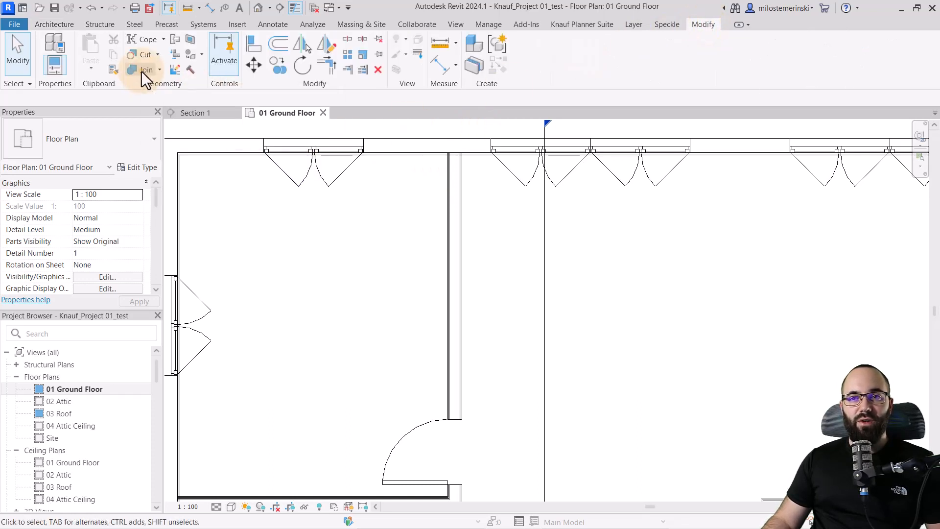
{"action": "left_click", "coordinate": [146, 70]}
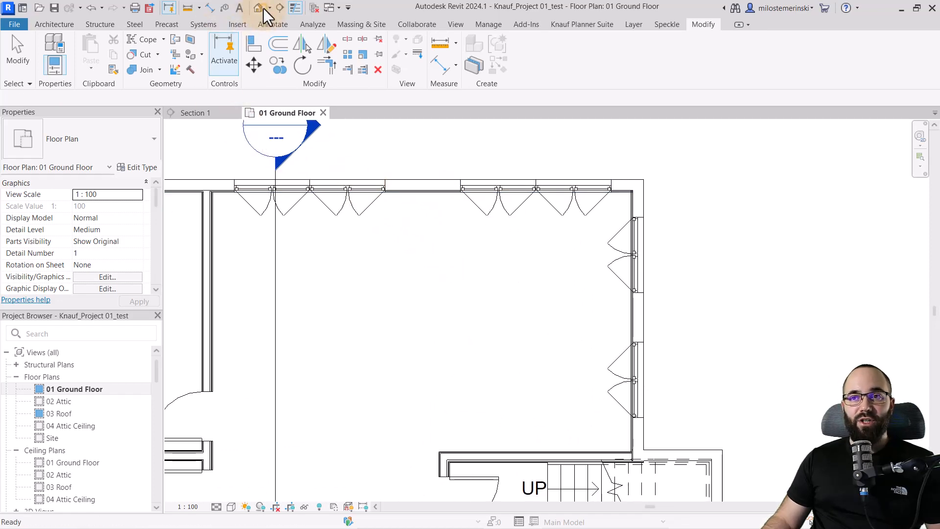
{"action": "left_click", "coordinate": [257, 7]}
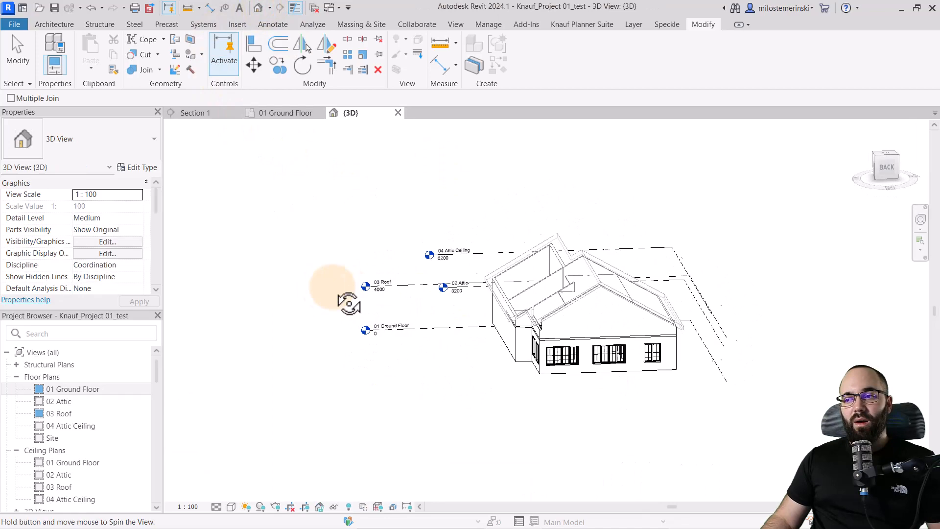
Orbit the 3D house to view its side walls and windows, then return to the ground floor plan.
{"action": "left_click_drag", "start_coordinate": [348, 302], "coordinate": [504, 378]}
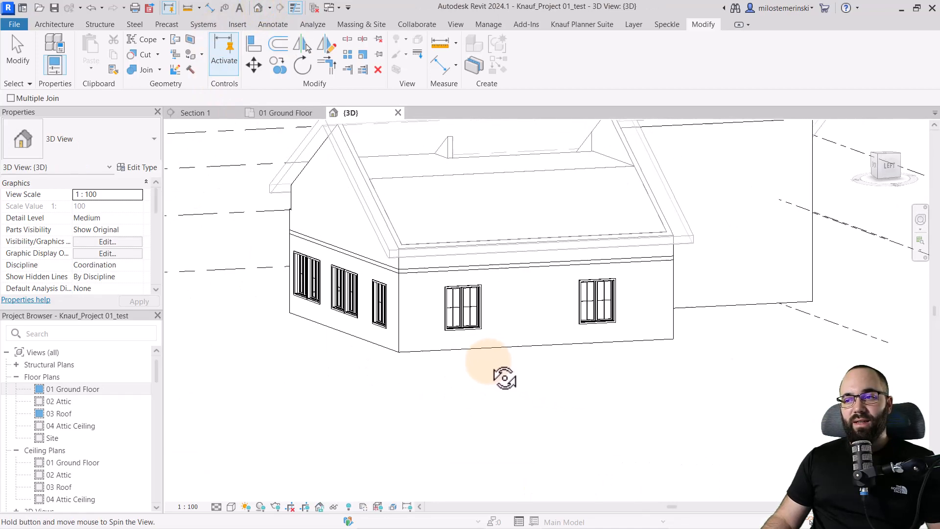
{"action": "left_click_drag", "start_coordinate": [503, 376], "coordinate": [458, 384]}
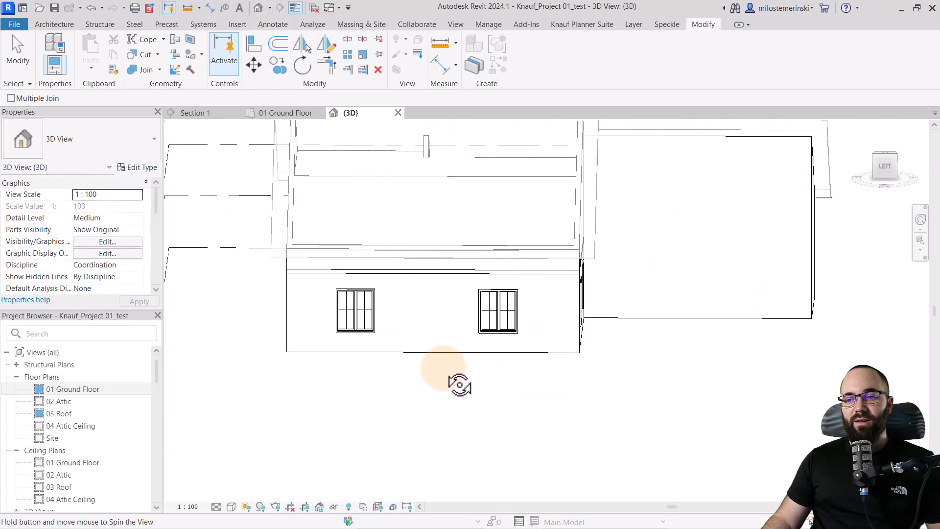
{"action": "left_click_drag", "start_coordinate": [460, 384], "coordinate": [453, 305]}
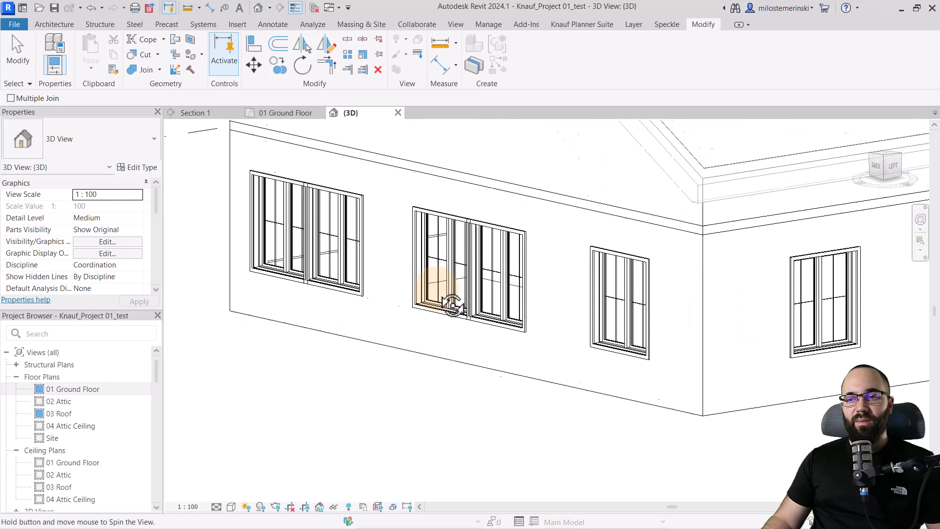
{"action": "left_click", "coordinate": [233, 506]}
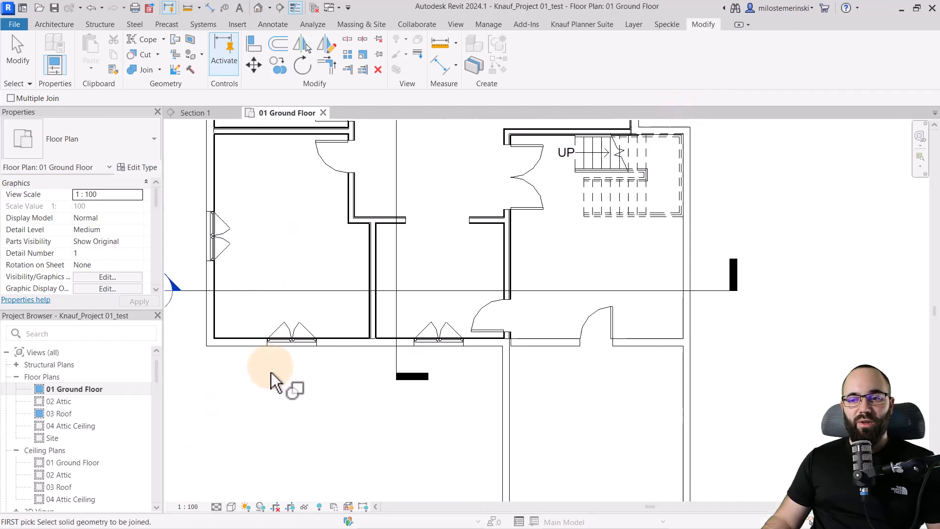
{"action": "mouse_move", "coordinate": [412, 286]}
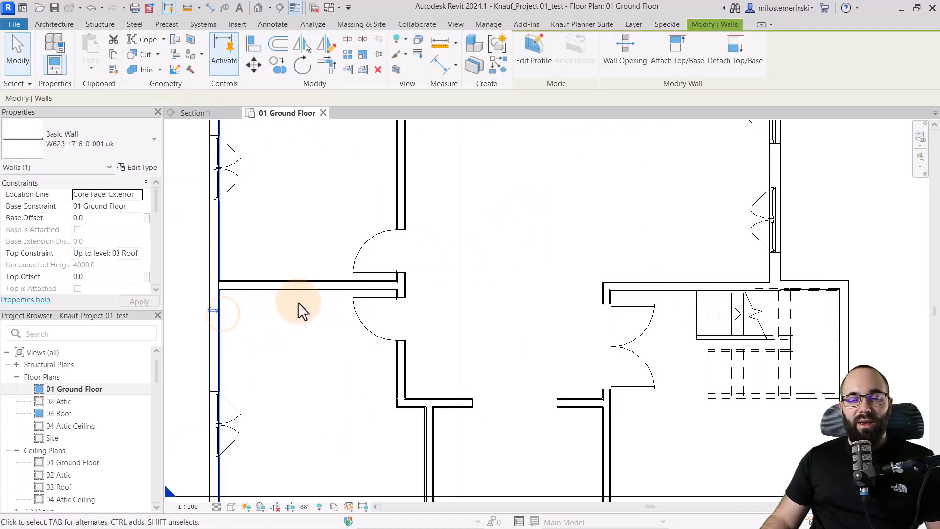
Review the W623-17-6-0-001.uk liner layers (25 mm airspace, 12.5 mm Knauf board) and switch to Section 1.
{"action": "left_click", "coordinate": [138, 166]}
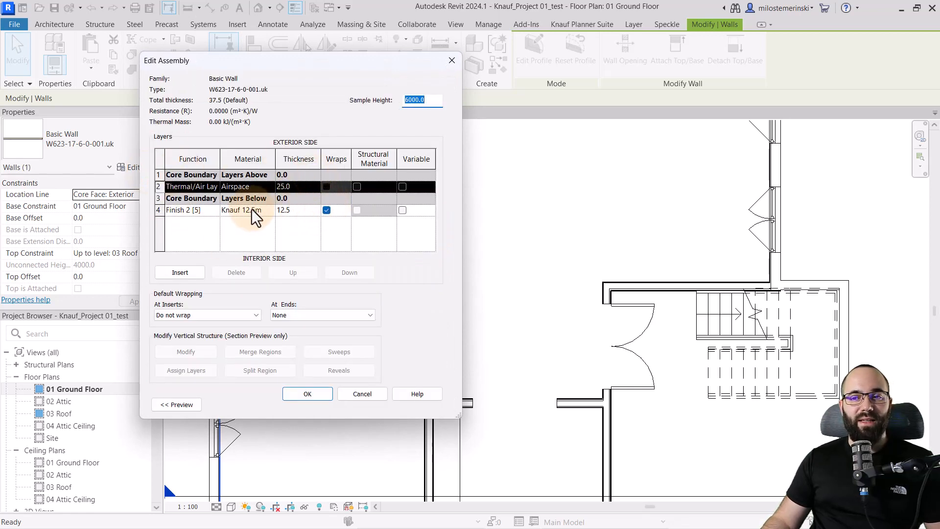
{"action": "left_click", "coordinate": [307, 393]}
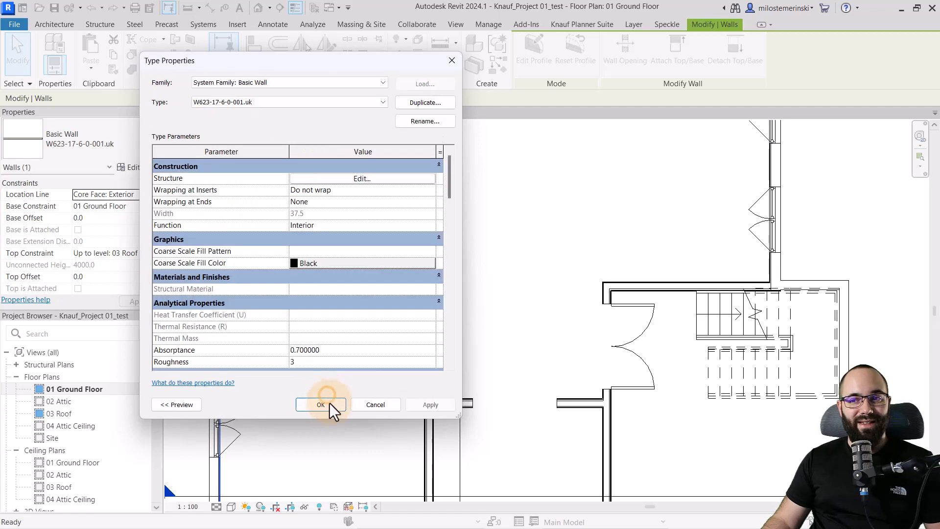
{"action": "left_click", "coordinate": [320, 404]}
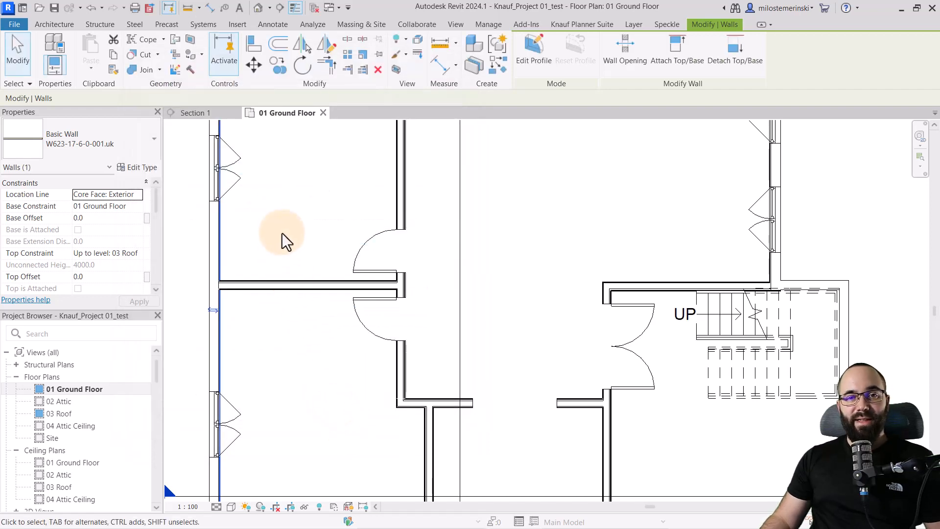
{"action": "left_click", "coordinate": [196, 113]}
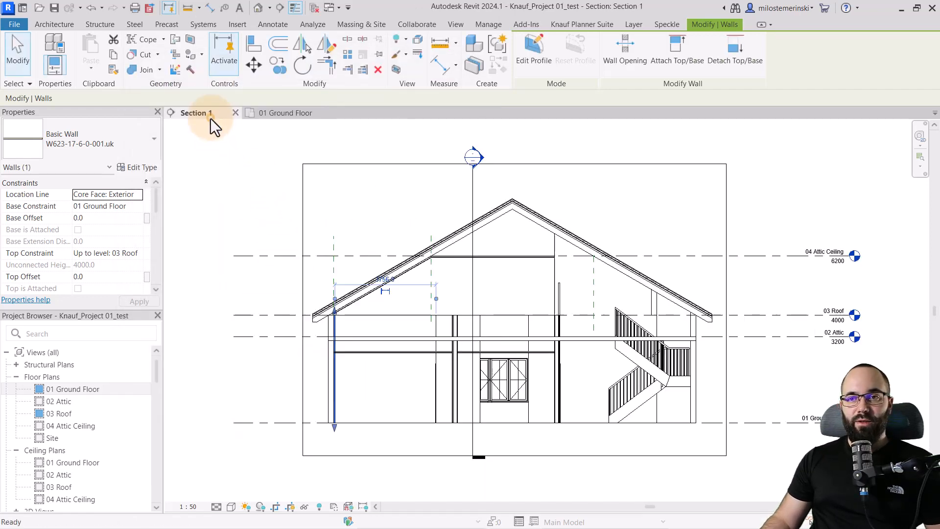
Inspect the ground floor and left-room ceilings in Section 1, then bring up the Knauf Planner Suite.
{"action": "left_click", "coordinate": [350, 347]}
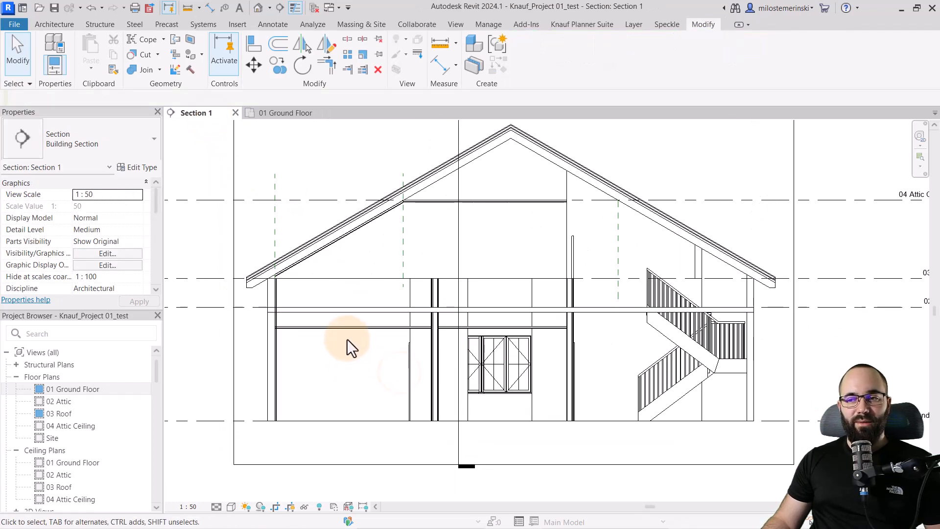
{"action": "left_click", "coordinate": [485, 327]}
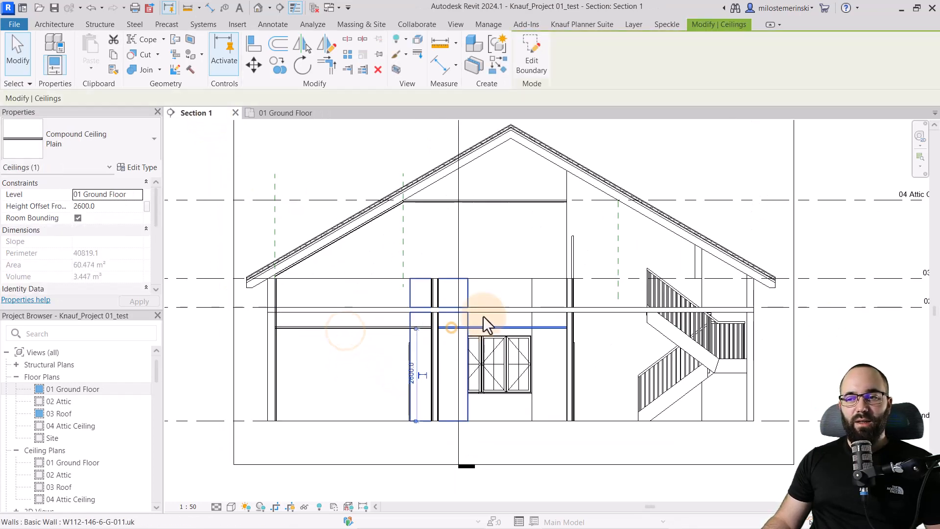
{"action": "left_click", "coordinate": [390, 226]}
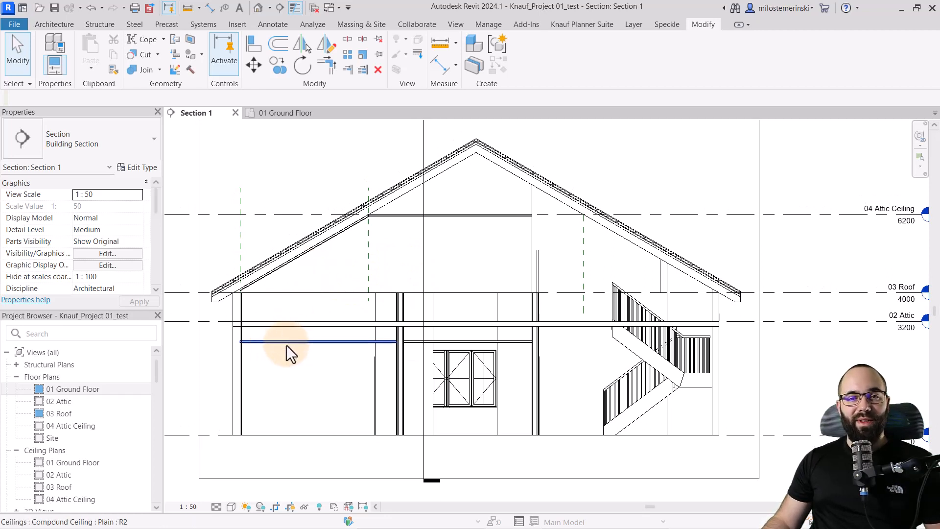
{"action": "left_click", "coordinate": [580, 24]}
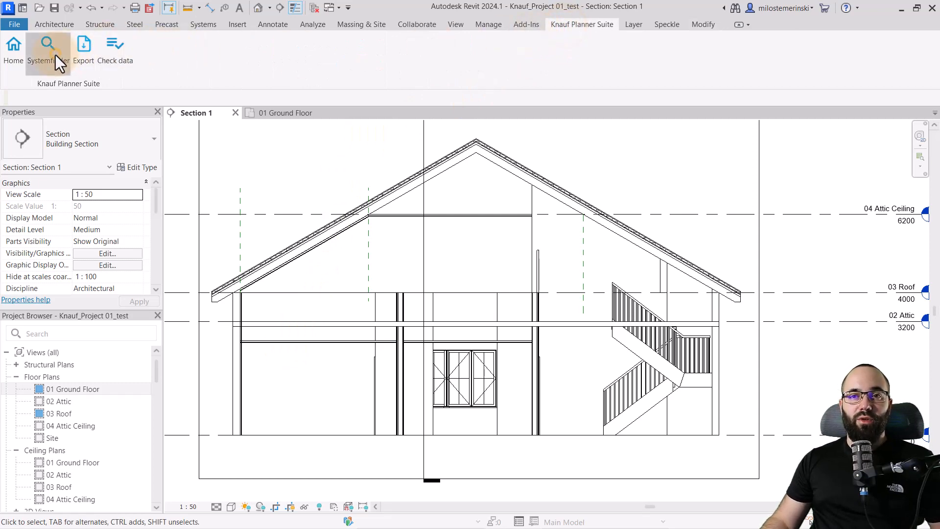
Restart the Knauf Systemfinder search for ceilings with fire resistance EI30.
{"action": "left_click", "coordinate": [48, 51]}
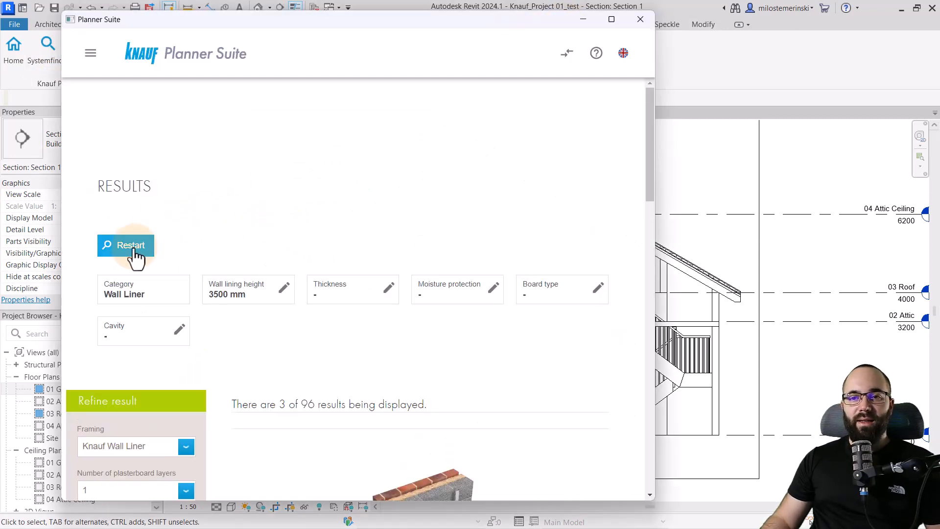
{"action": "left_click", "coordinate": [125, 245]}
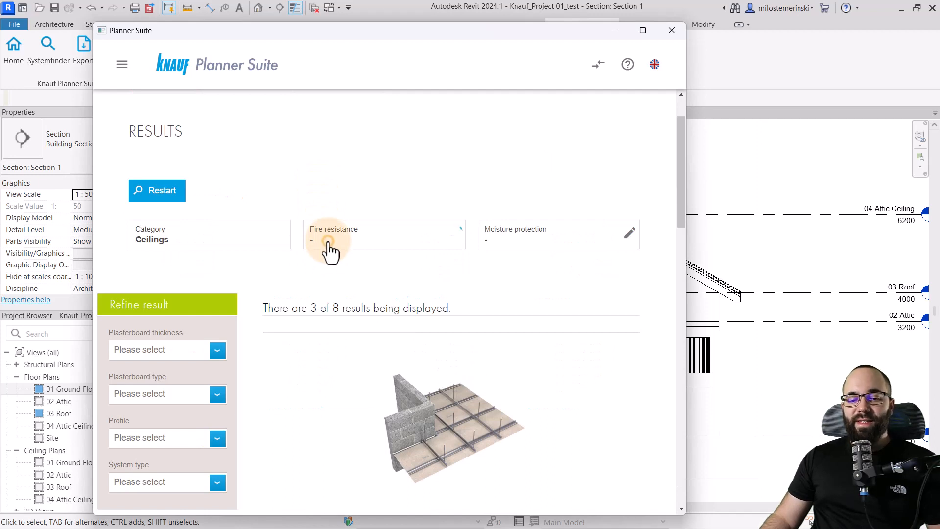
{"action": "left_click", "coordinate": [330, 246]}
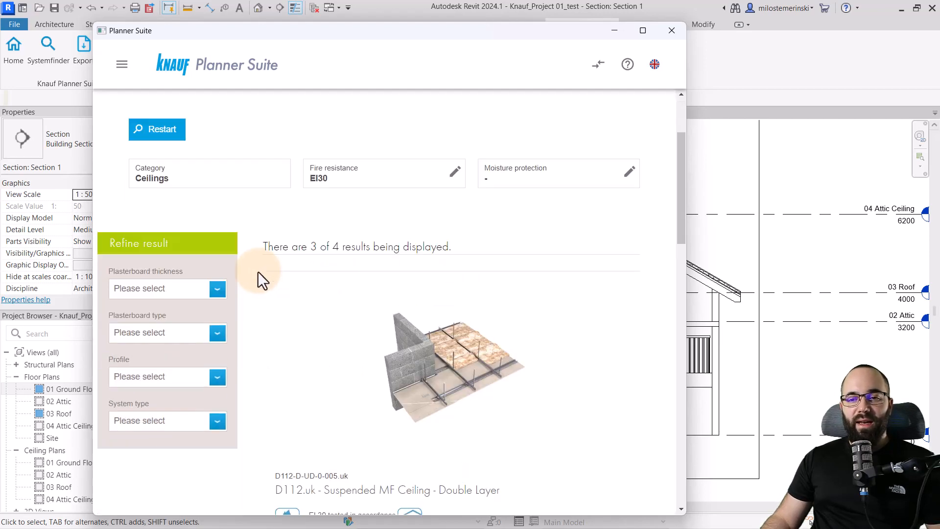
{"action": "scroll", "scroll_direction": "down", "scroll_amount": 3}
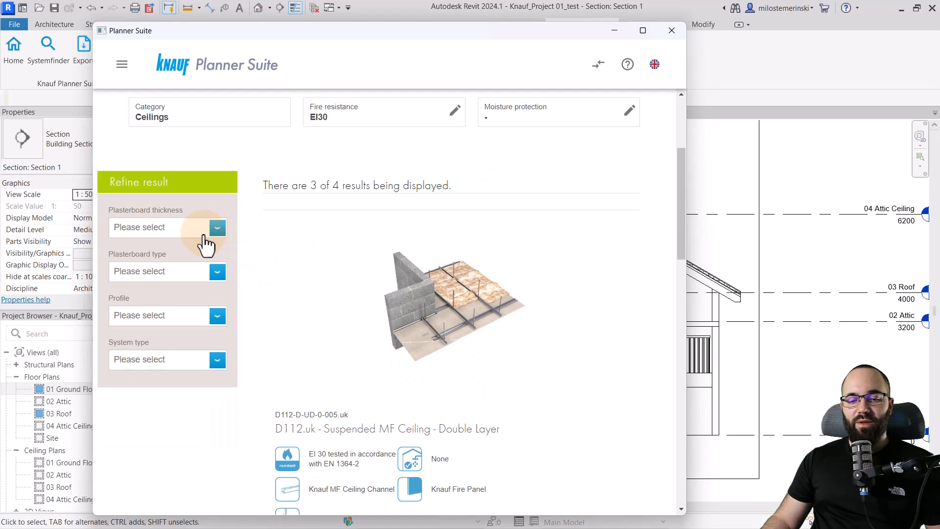
Refine to 2x 12.5 mm Knauf Fire Panel, MF Ceiling Channel profile and D112.uk system type.
{"action": "left_click", "coordinate": [218, 227]}
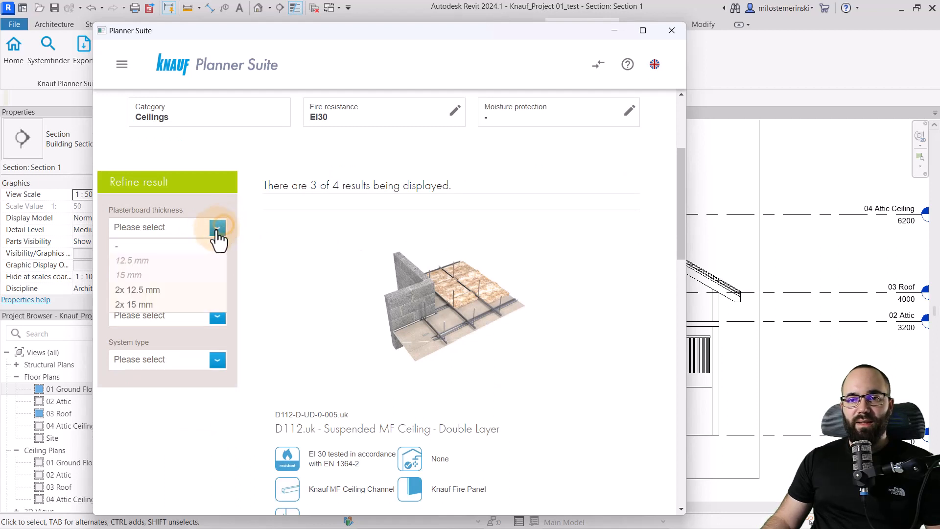
{"action": "mouse_move", "coordinate": [149, 297]}
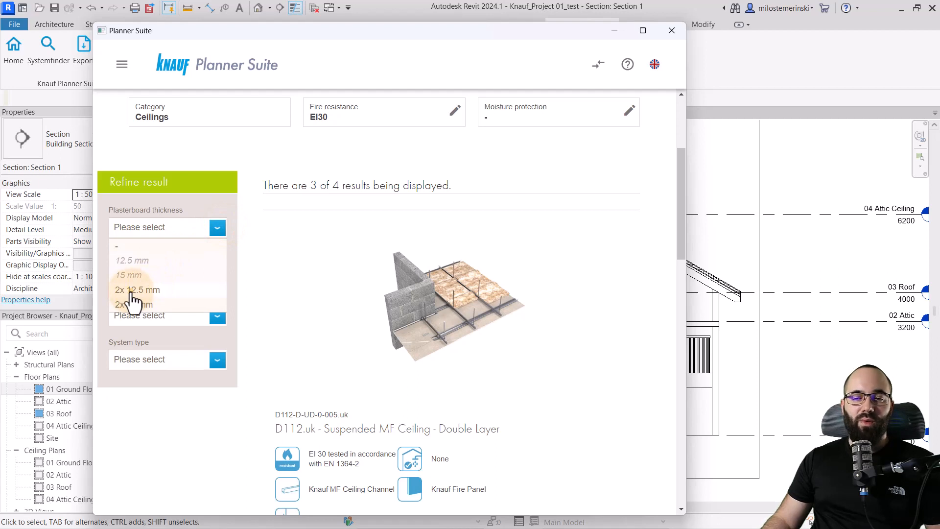
{"action": "left_click", "coordinate": [138, 290]}
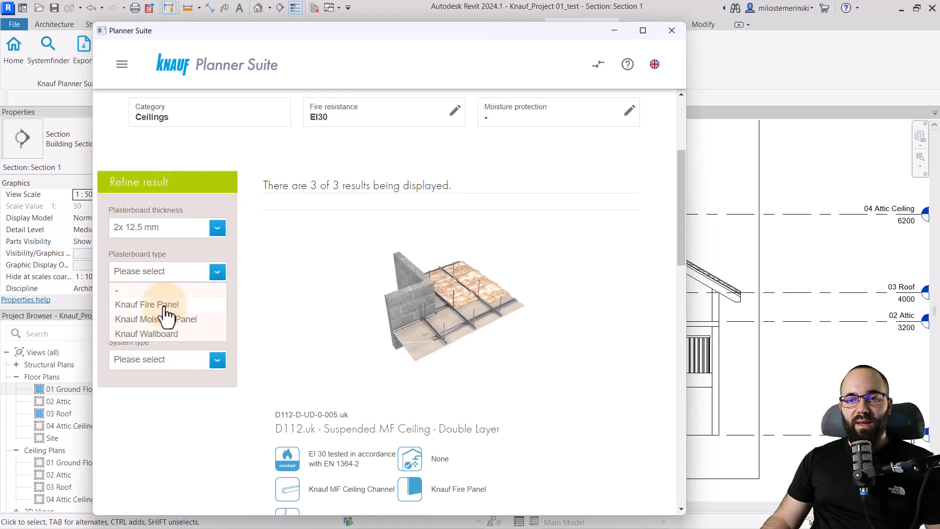
{"action": "left_click", "coordinate": [146, 305]}
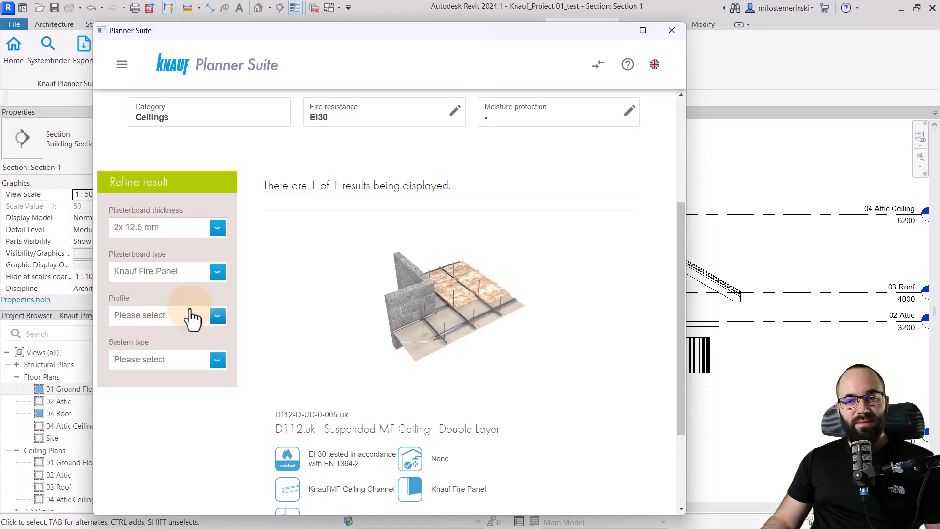
{"action": "left_click", "coordinate": [218, 315]}
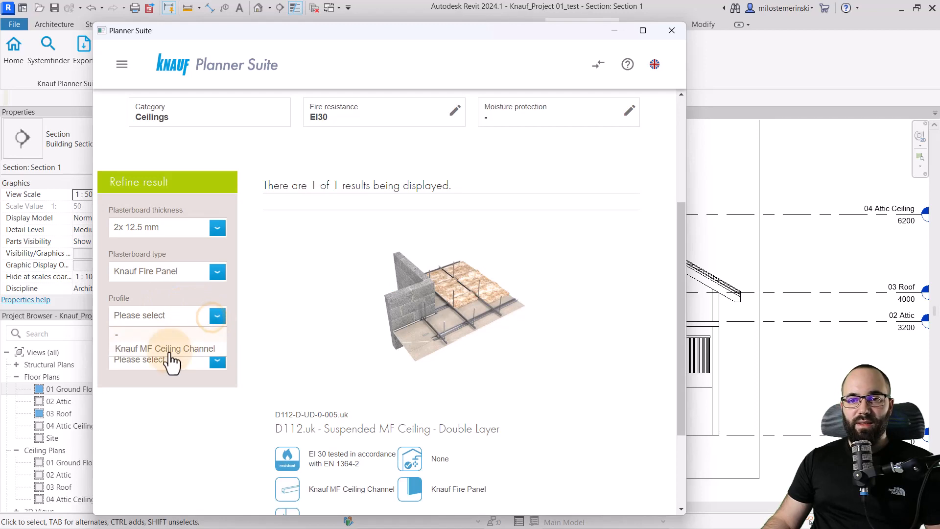
{"action": "left_click", "coordinate": [165, 348]}
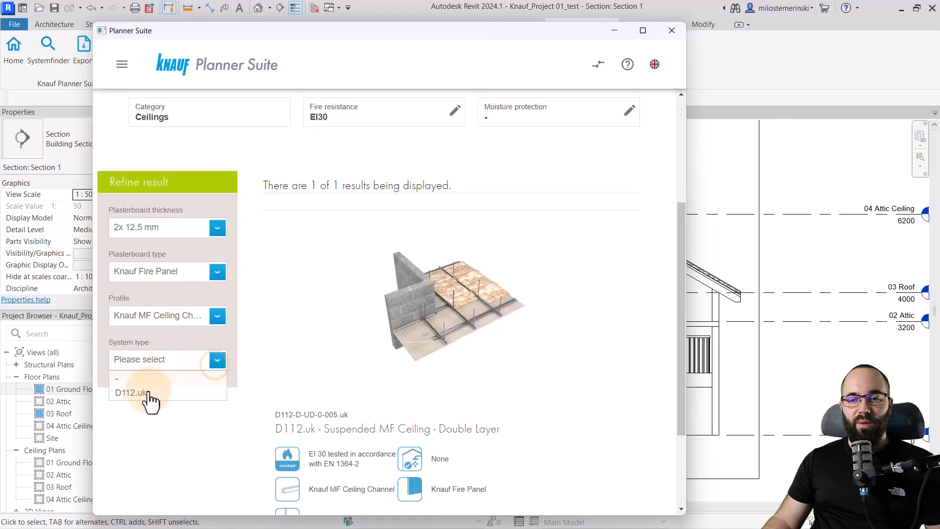
{"action": "left_click", "coordinate": [130, 392]}
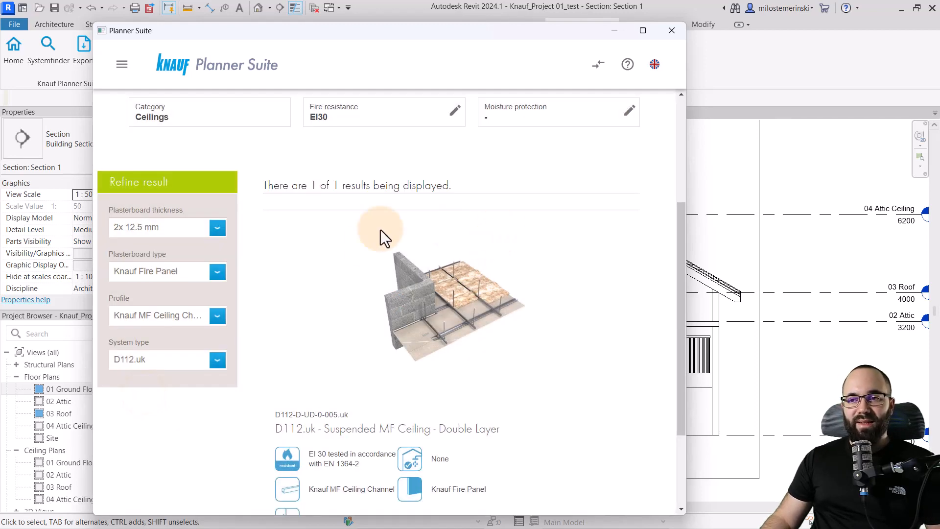
Import the D112.uk Suspended MF Ceiling – Double Layer system into the project.
{"action": "scroll", "scroll_direction": "down", "scroll_amount": 3}
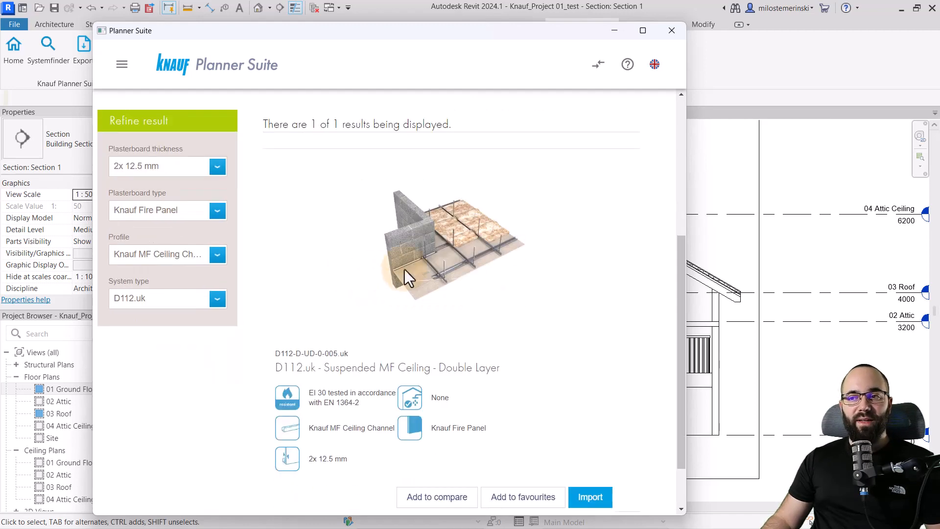
{"action": "scroll", "scroll_direction": "down", "scroll_amount": 3}
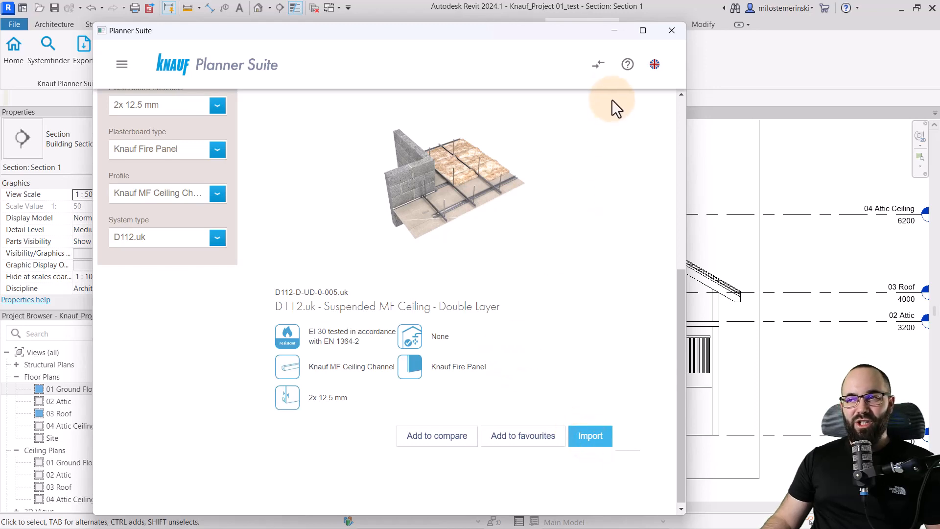
{"action": "left_click", "coordinate": [671, 31]}
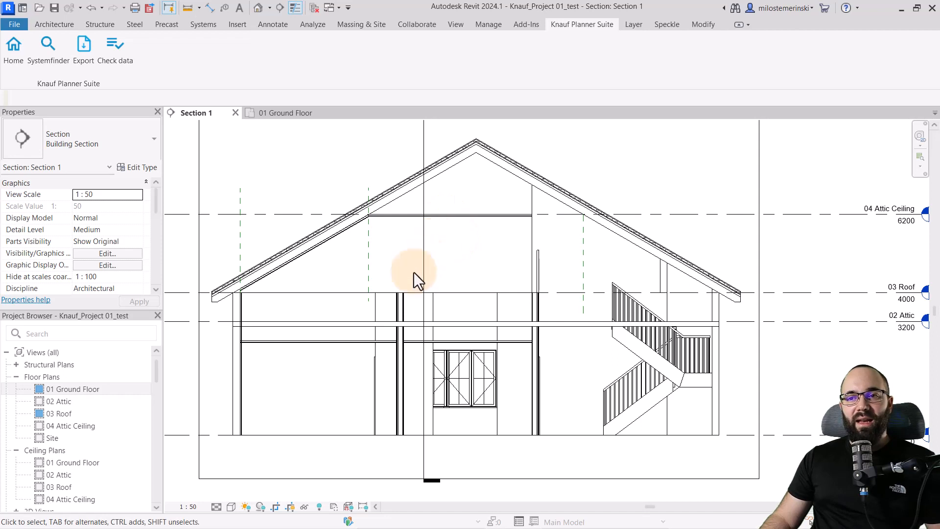
Check the ground floor ceiling is D112-D-UD-0-005.uk, then start Join Geometry with the first element.
{"action": "left_click", "coordinate": [480, 341]}
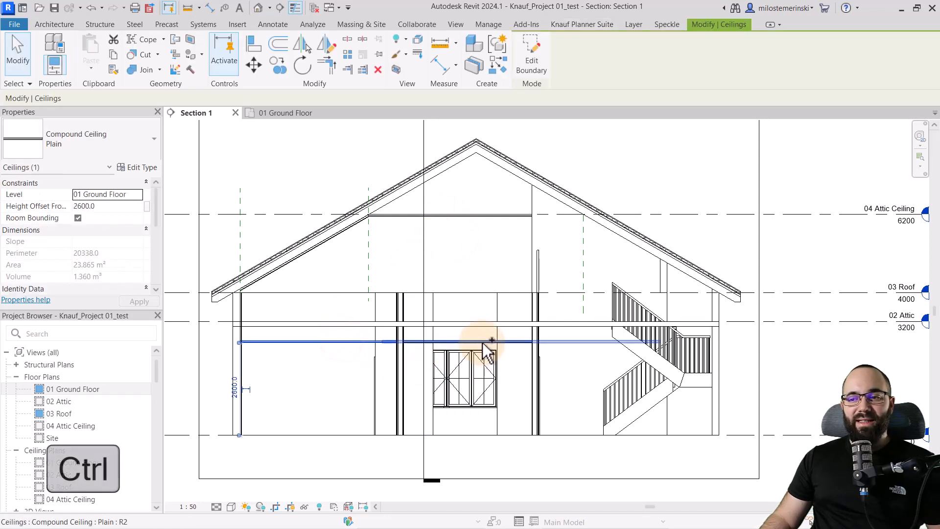
{"action": "left_click", "coordinate": [486, 344]}
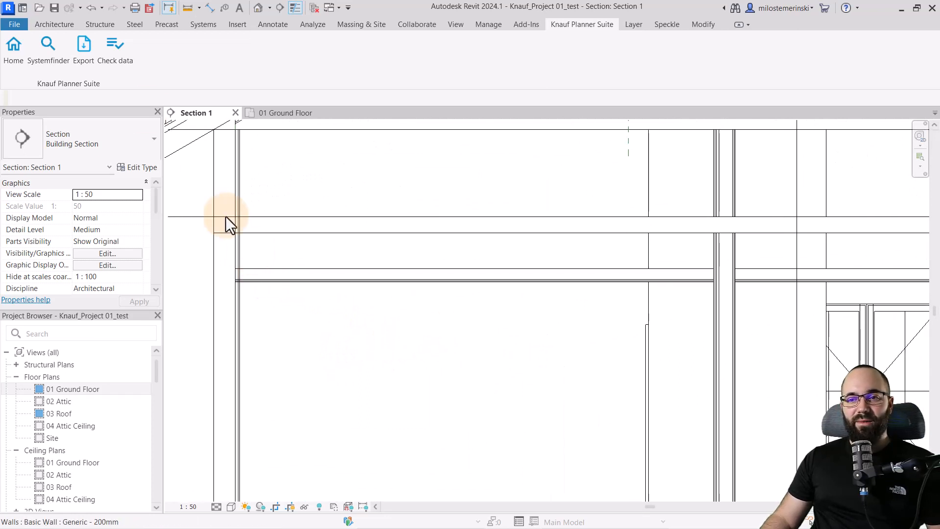
{"action": "left_click", "coordinate": [226, 225]}
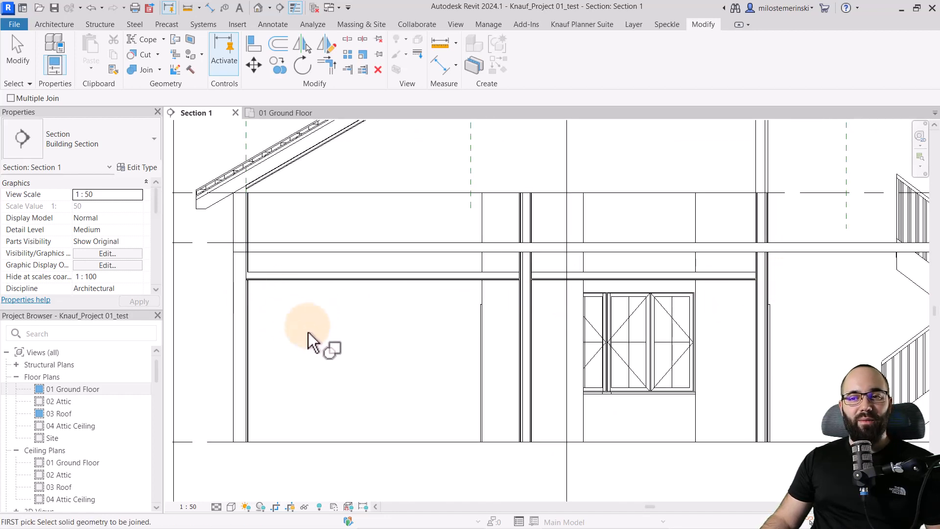
{"action": "left_click", "coordinate": [311, 336]}
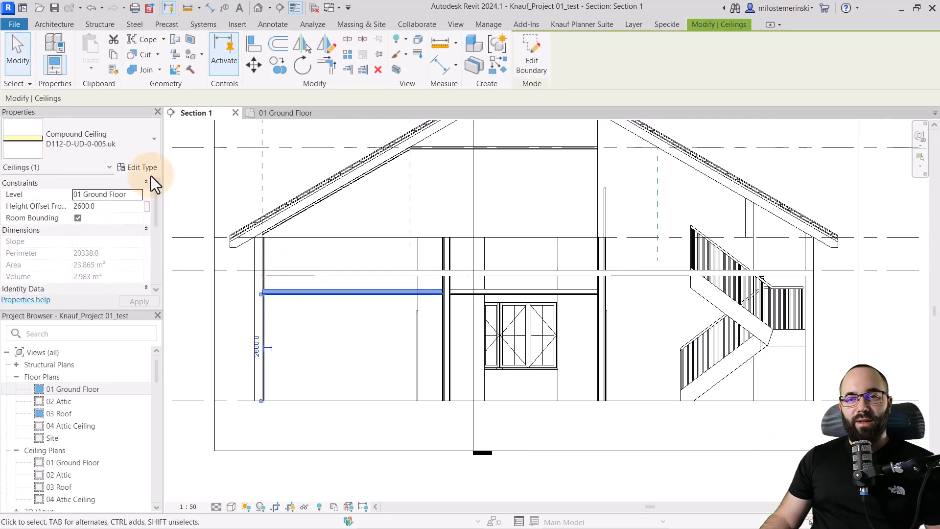
{"action": "left_click", "coordinate": [140, 168]}
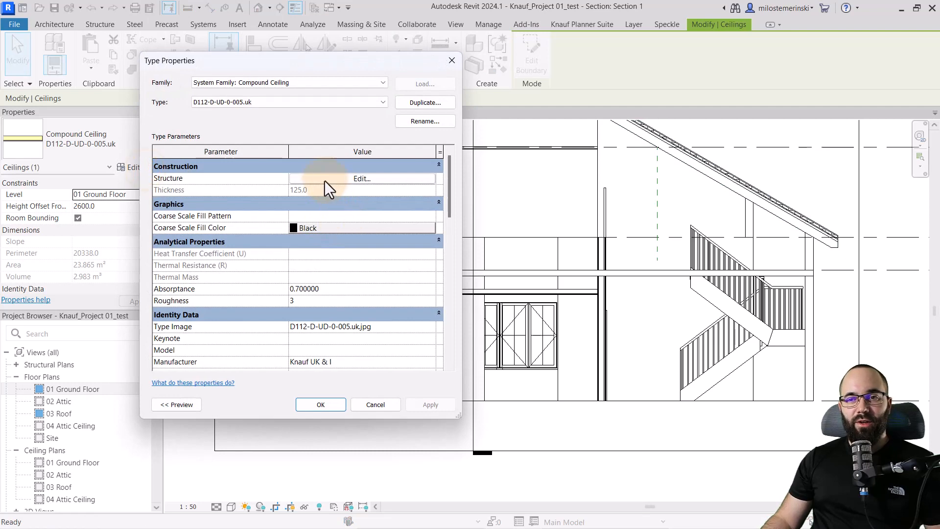
{"action": "left_click", "coordinate": [361, 178]}
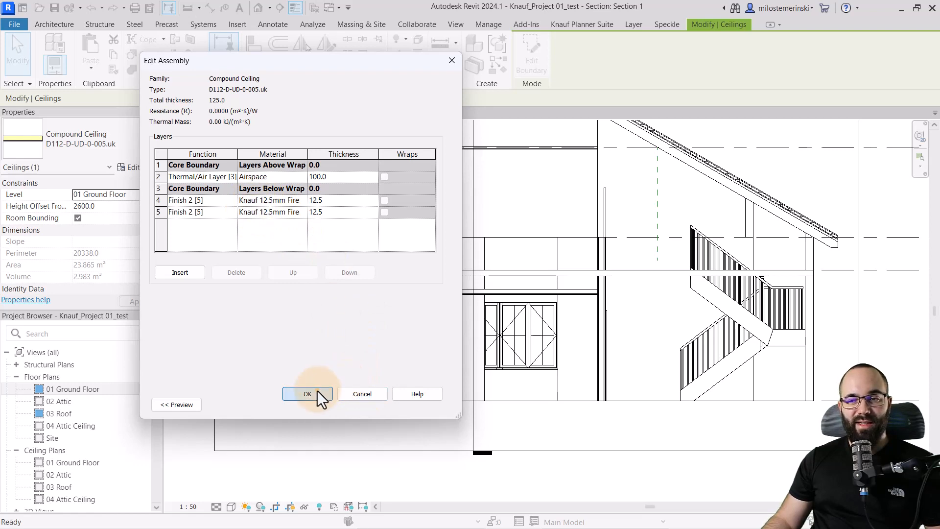
{"action": "left_click", "coordinate": [306, 394]}
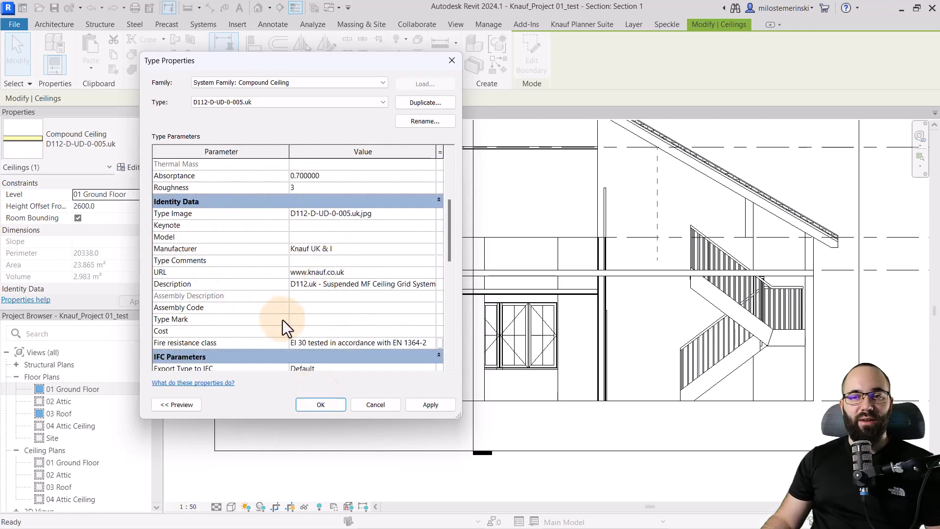
{"action": "left_click", "coordinate": [320, 405]}
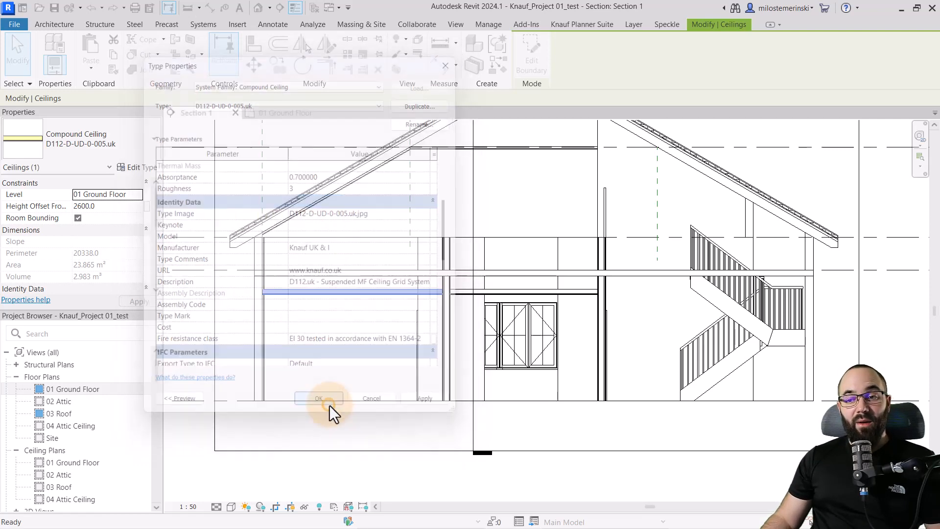
{"action": "left_click", "coordinate": [318, 399]}
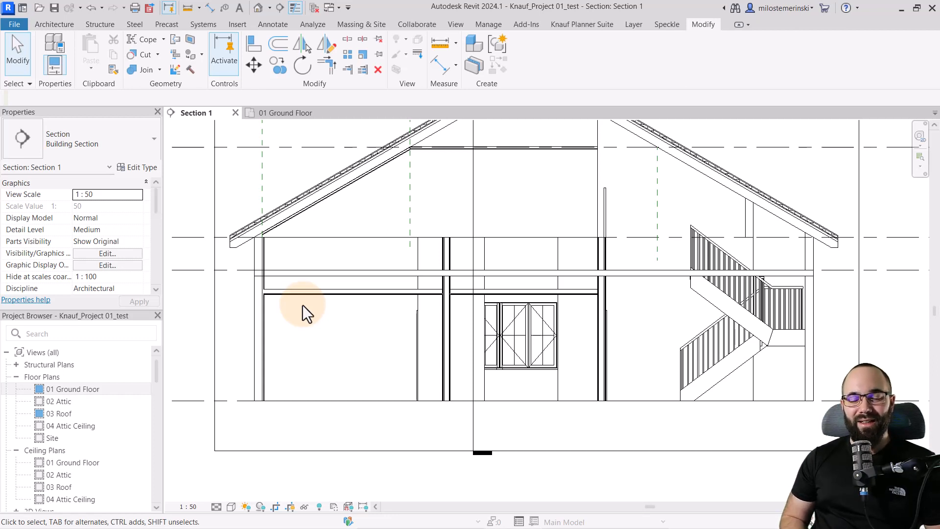
{"action": "mouse_move", "coordinate": [327, 324]}
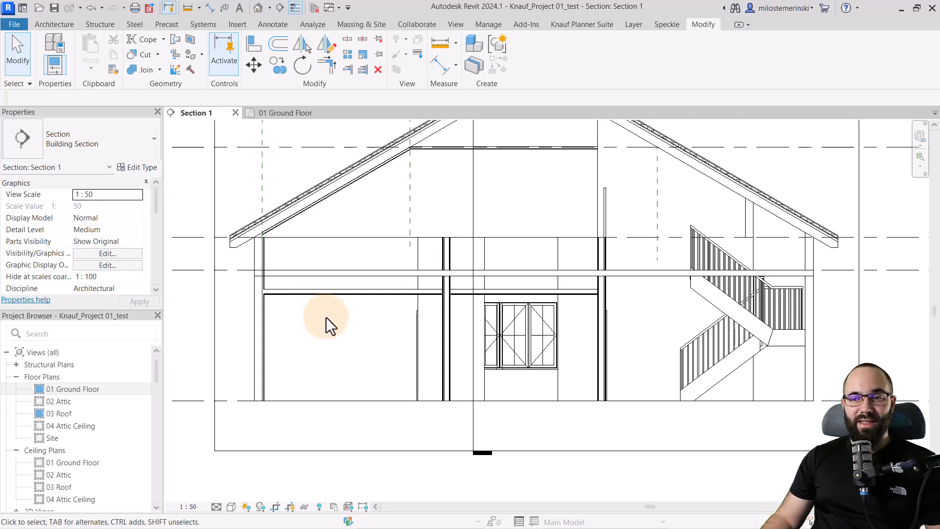
Tick W112-146-6-G-011.uk and W623-17-6-0-001.uk in the Knauf export list and highlight them in the model.
{"action": "left_click", "coordinate": [580, 24]}
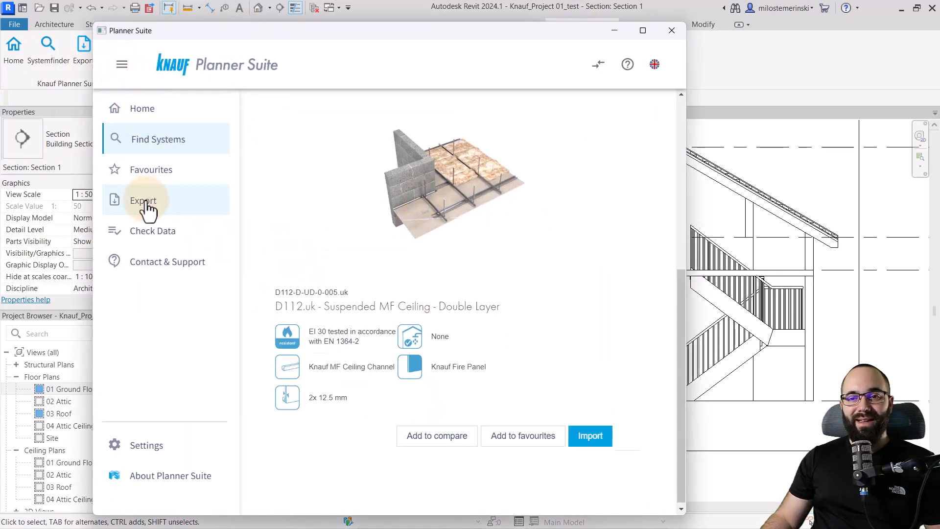
{"action": "left_click", "coordinate": [143, 199]}
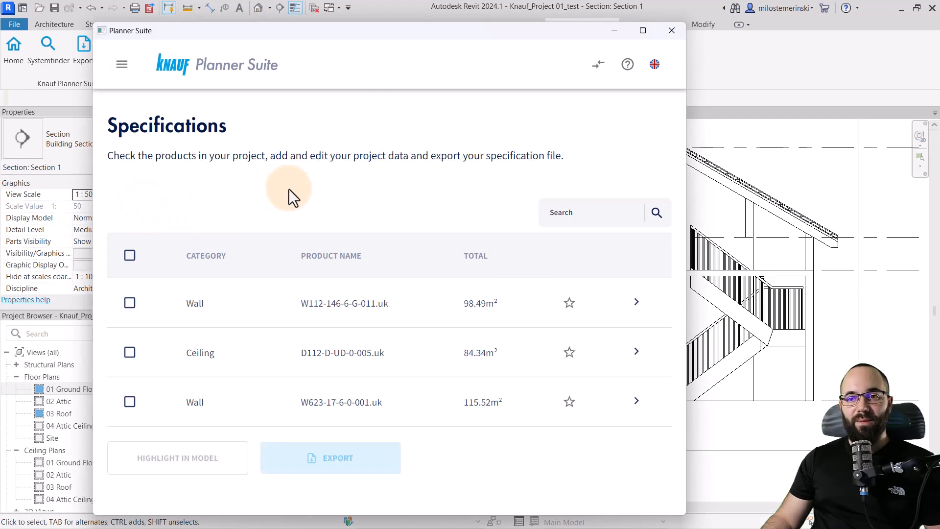
{"action": "left_click", "coordinate": [129, 302]}
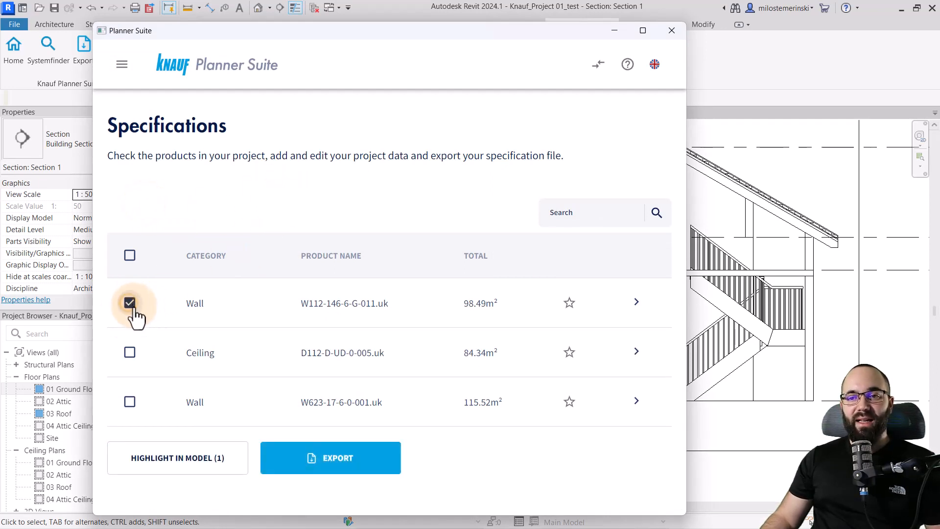
{"action": "left_click", "coordinate": [129, 401]}
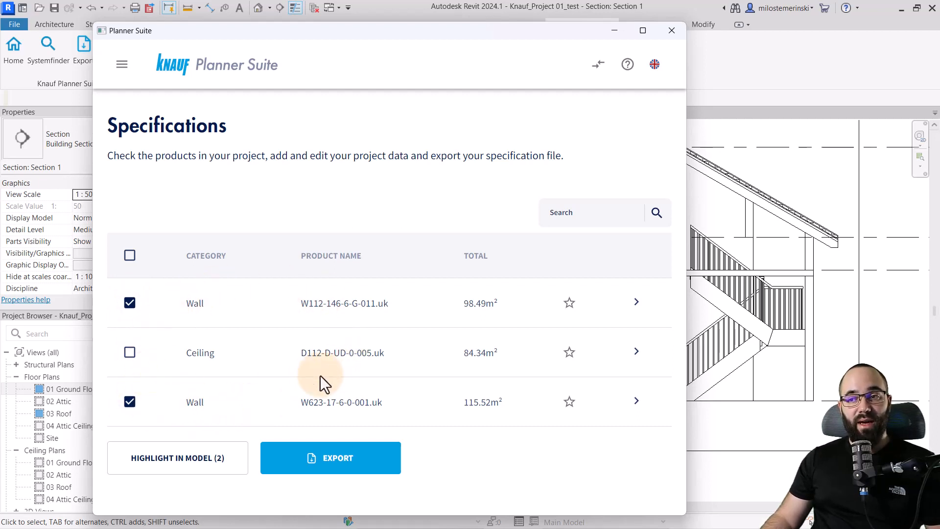
{"action": "mouse_move", "coordinate": [464, 327]}
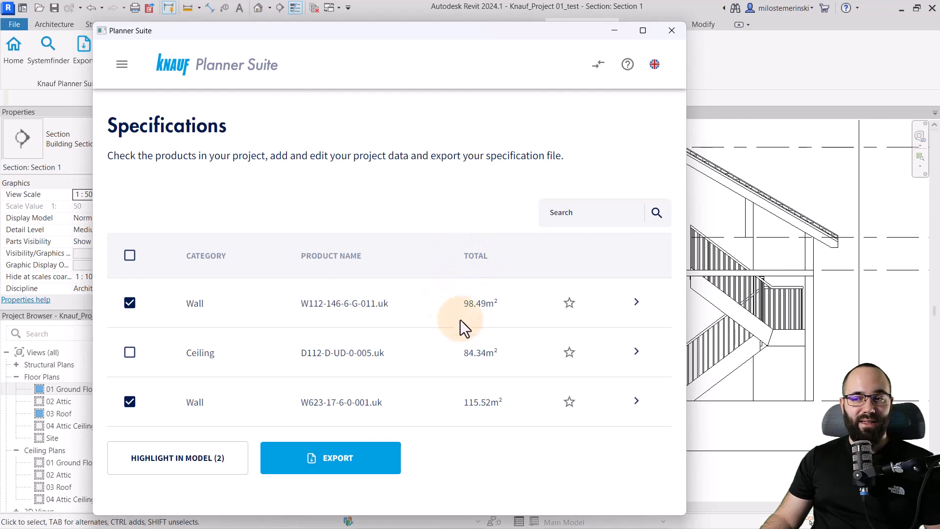
{"action": "mouse_move", "coordinate": [480, 398]}
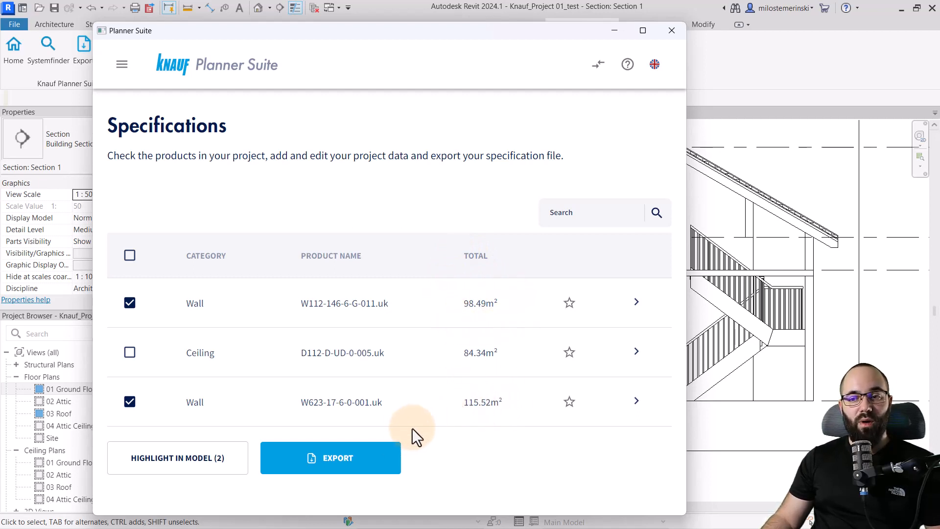
{"action": "mouse_move", "coordinate": [330, 458]}
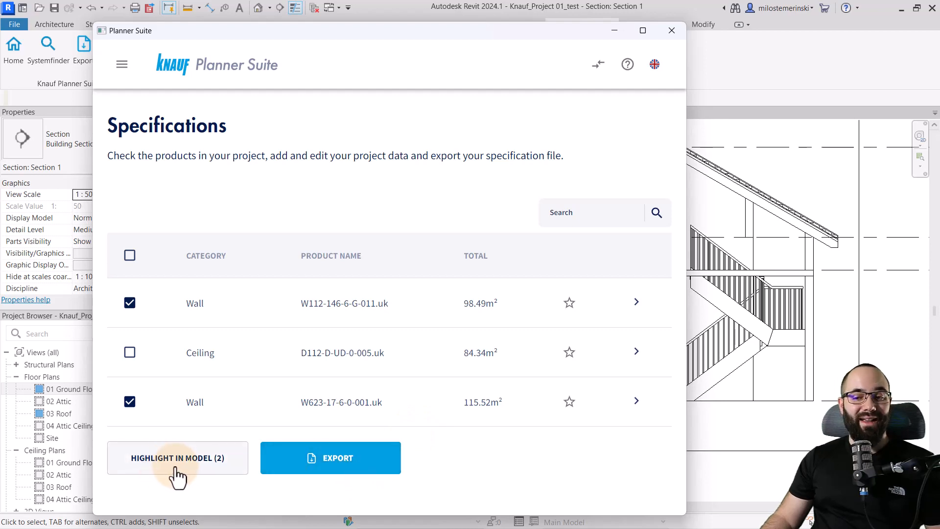
{"action": "left_click", "coordinate": [330, 457]}
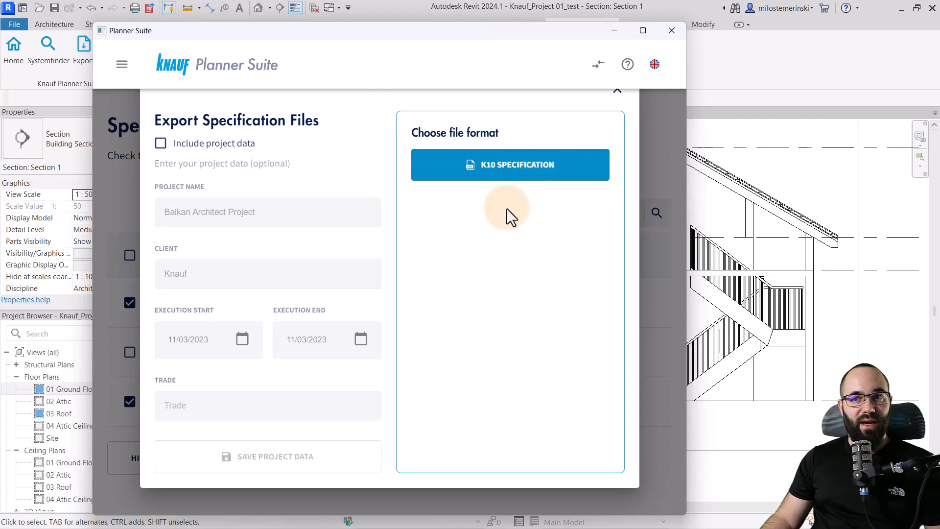
Export the K10 specification with project data as a Word document named Tender to the Desktop.
{"action": "left_click", "coordinate": [160, 143]}
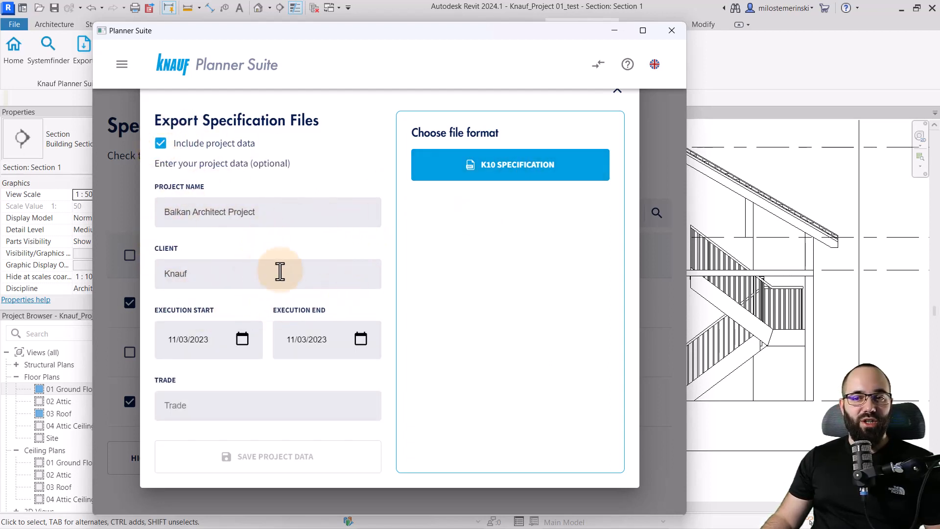
{"action": "mouse_move", "coordinate": [310, 333]}
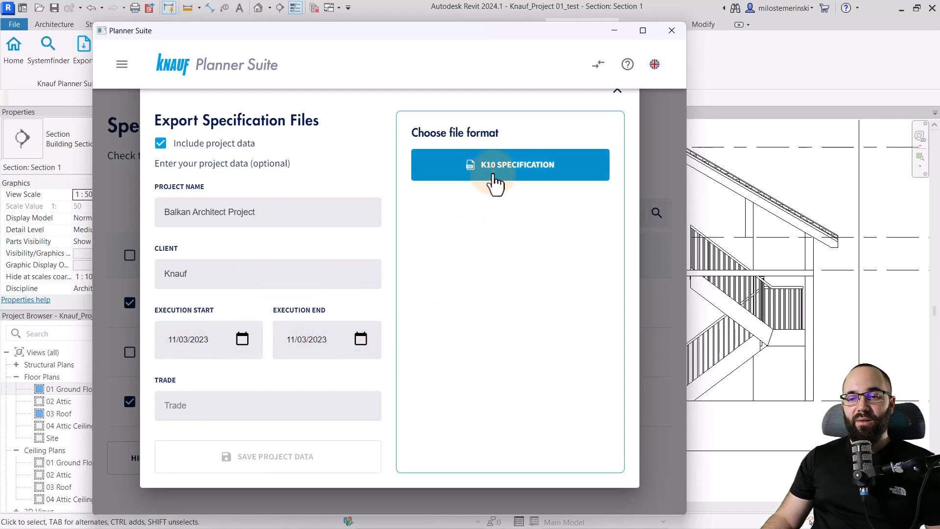
{"action": "left_click", "coordinate": [509, 164]}
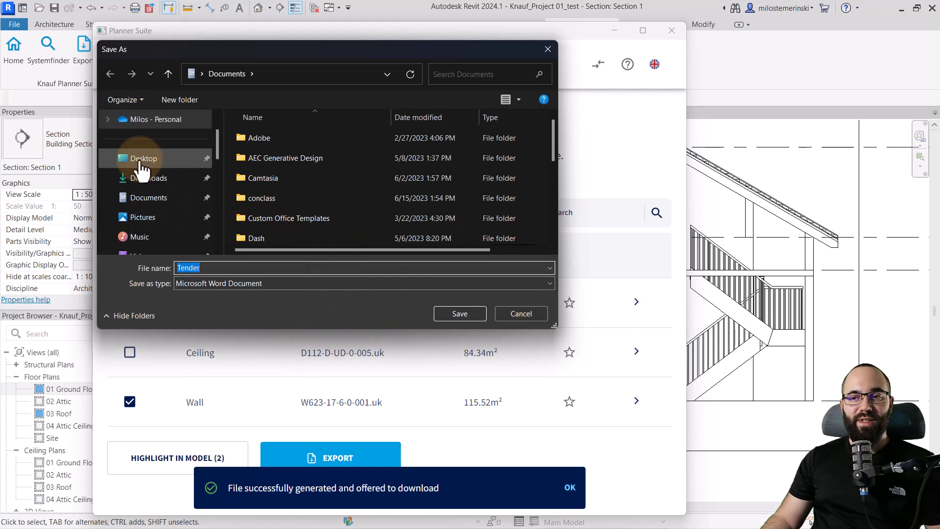
{"action": "left_click", "coordinate": [143, 157]}
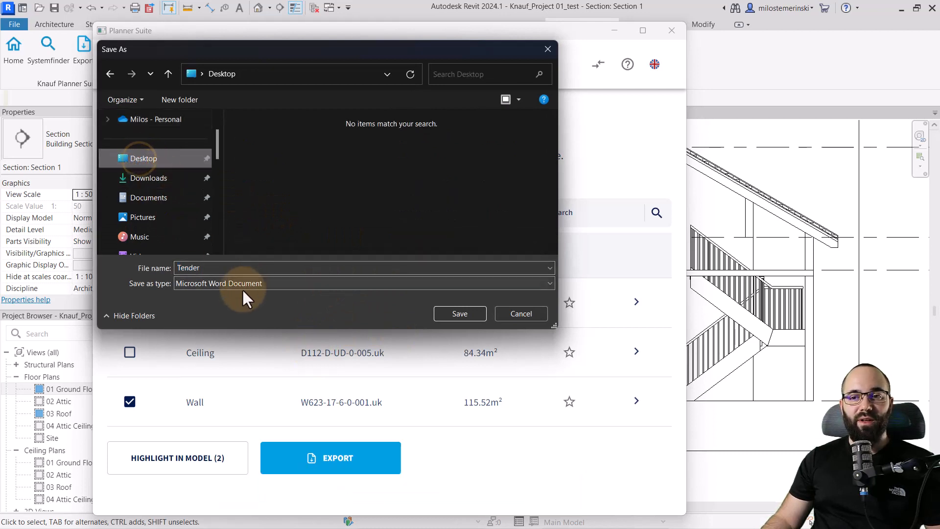
{"action": "left_click", "coordinate": [363, 283]}
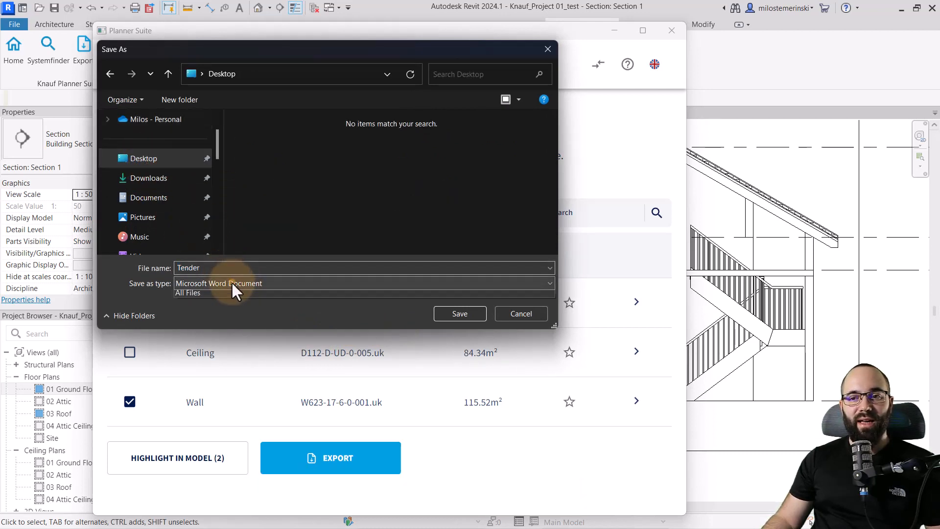
{"action": "left_click", "coordinate": [459, 313]}
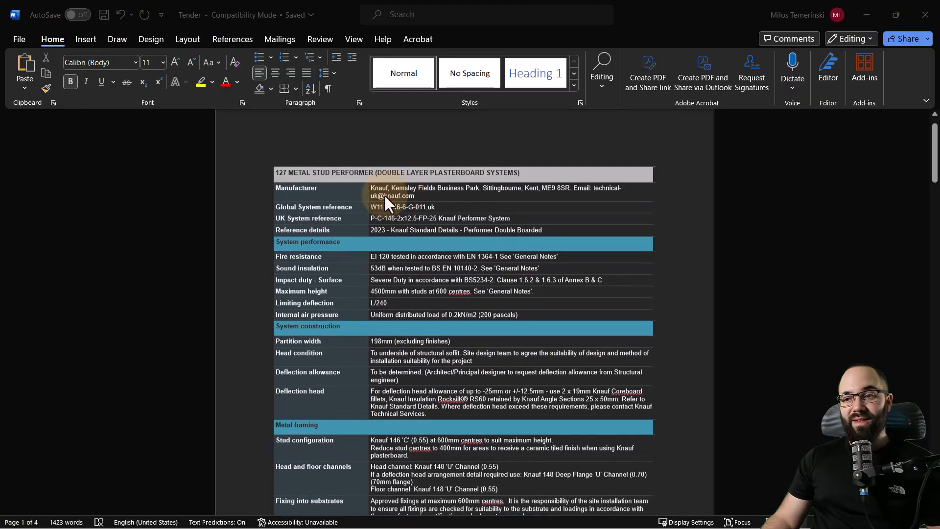
Scroll through the Tender specification tables for the W112-146-6-G-011.uk partition in Word.
{"action": "scroll", "scroll_direction": "down", "scroll_amount": 3}
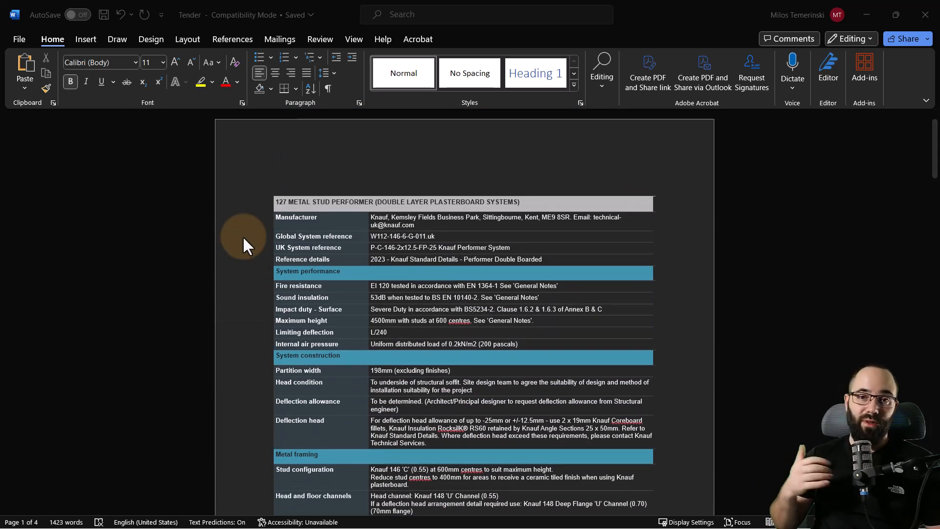
{"action": "mouse_move", "coordinate": [207, 268]}
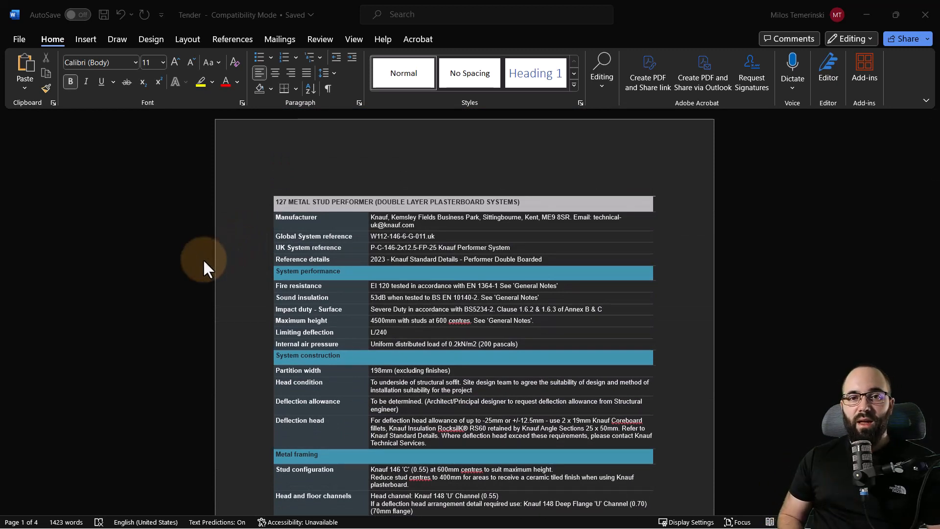